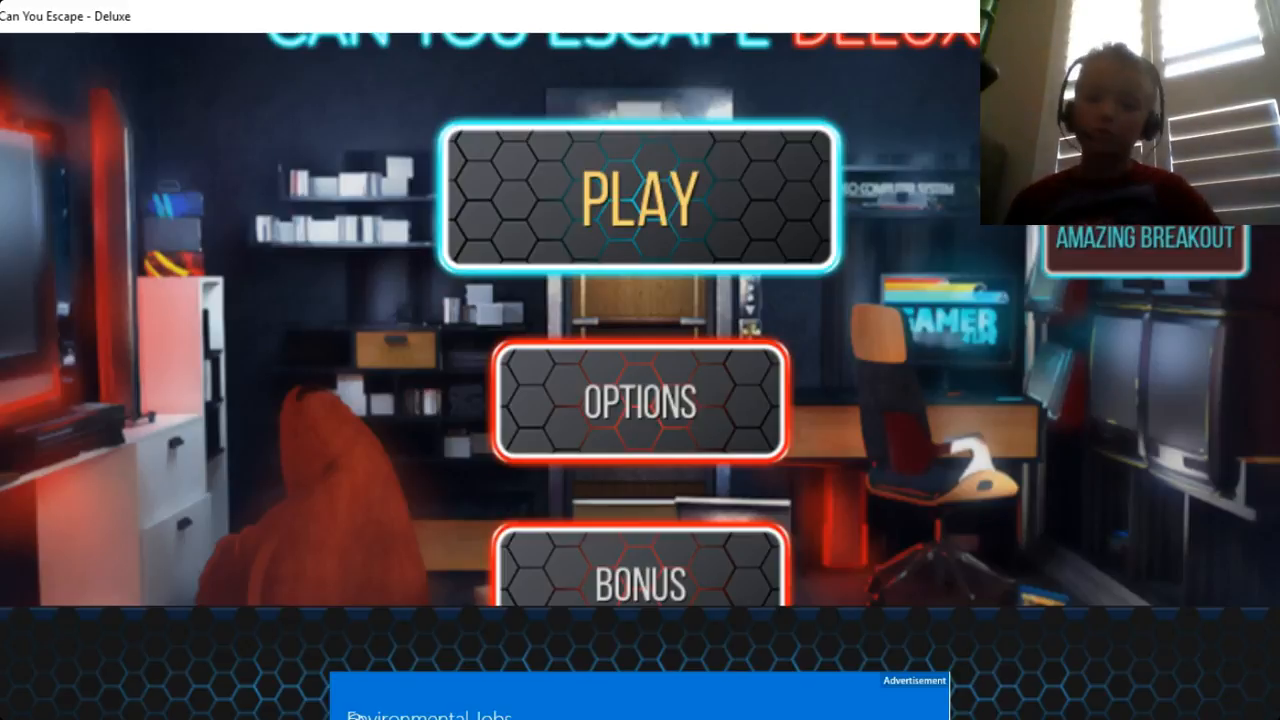
Start the game from the title screen and clear the guide's opening message in the elevator room
{"action": "left_click", "coordinate": [638, 192]}
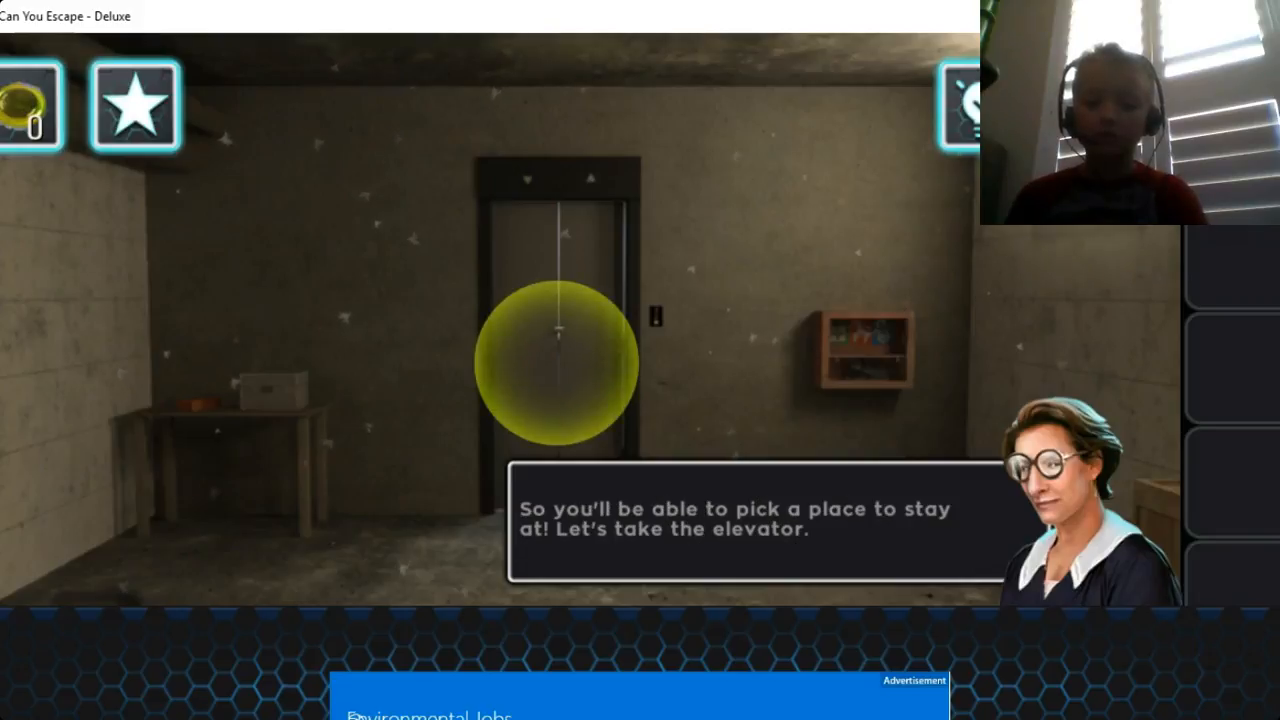
{"action": "left_click", "coordinate": [556, 360]}
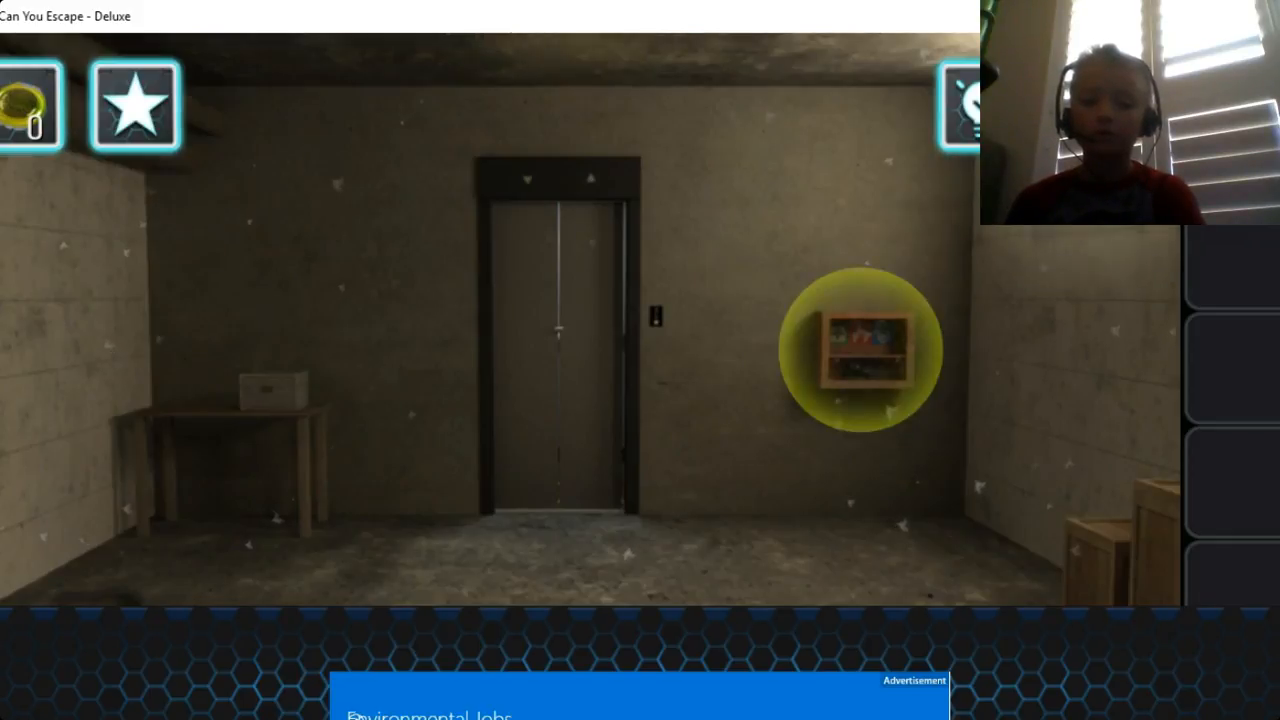
Collect the flashlight from the wall cabinet and bring up the three-skull colour lock close-up
{"action": "left_click", "coordinate": [864, 344]}
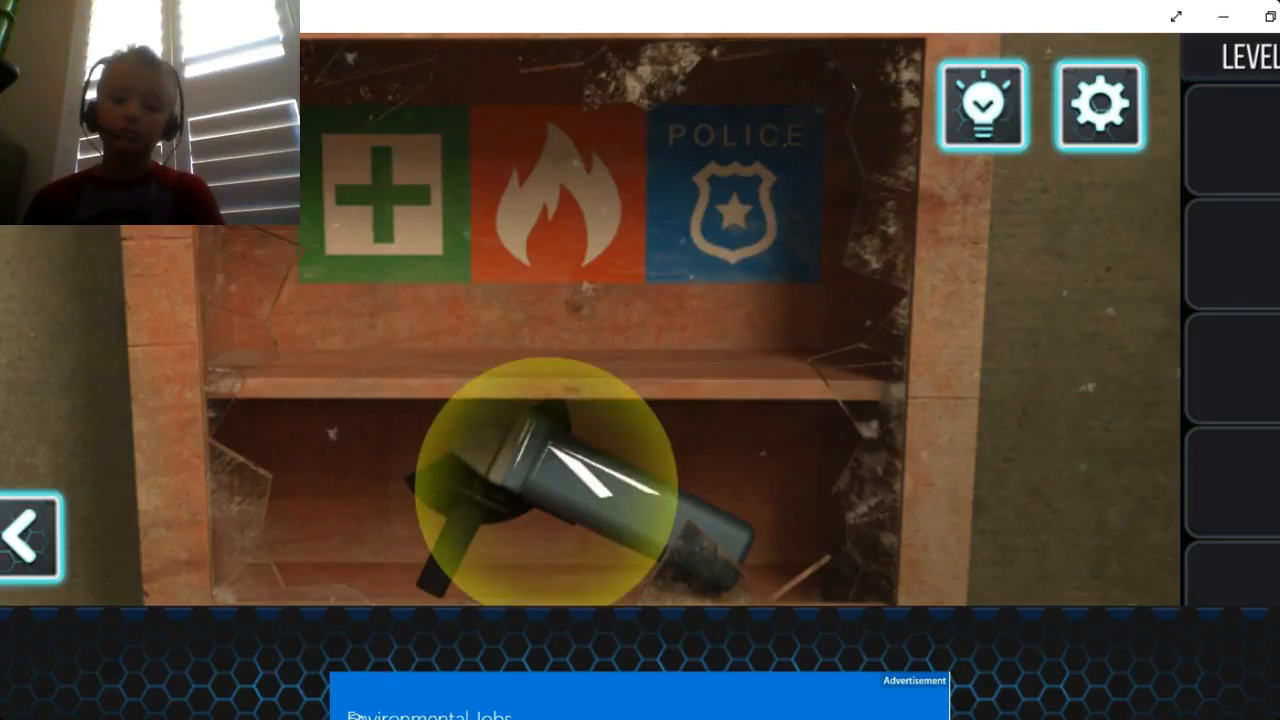
{"action": "left_click", "coordinate": [560, 480]}
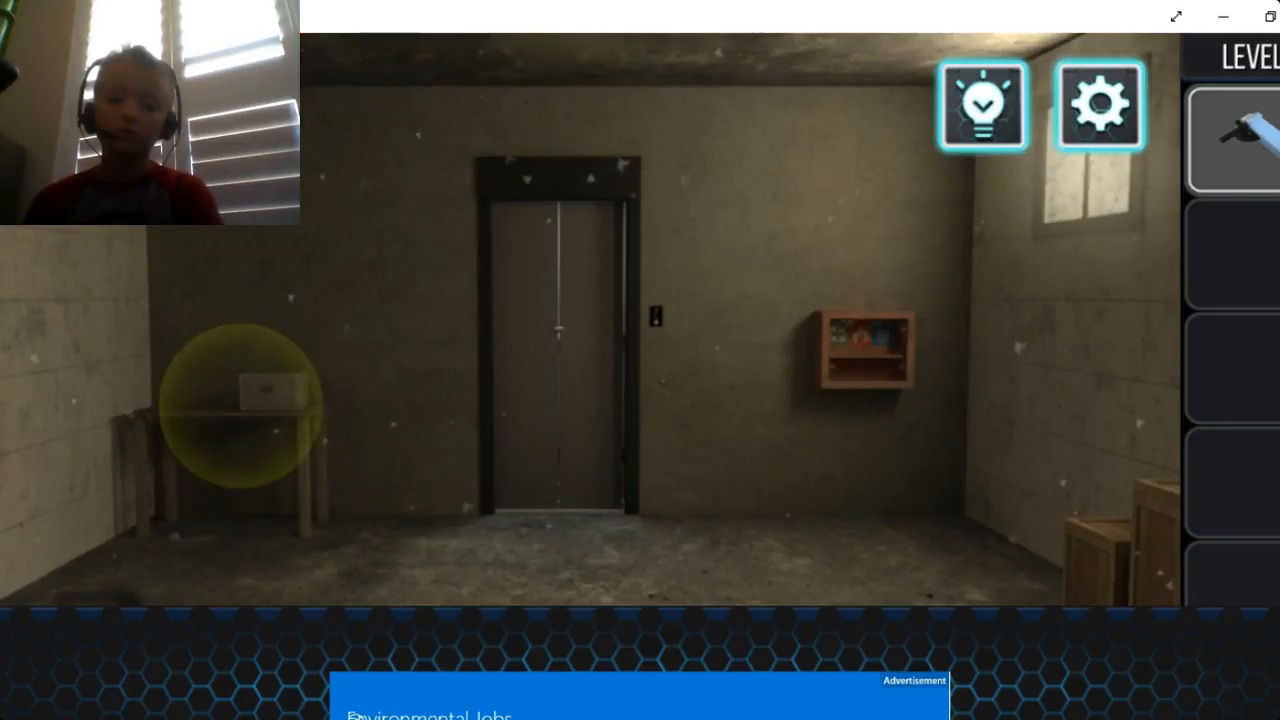
{"action": "left_click", "coordinate": [250, 400]}
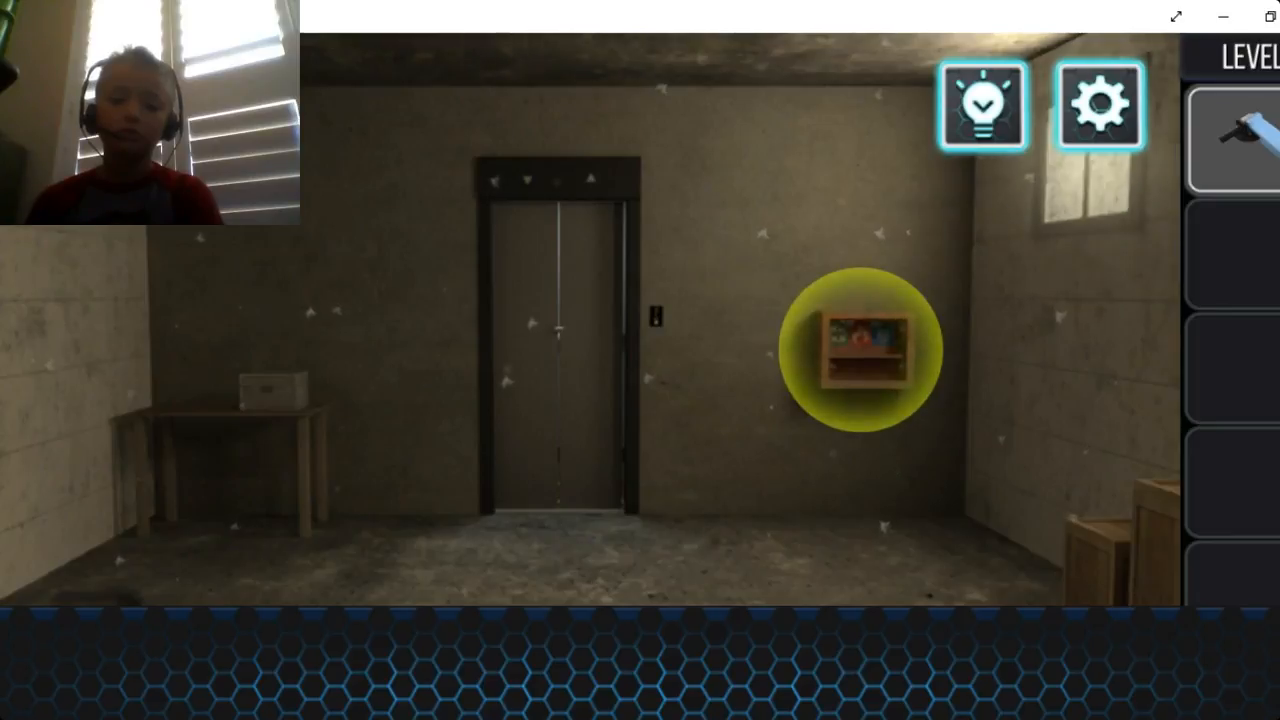
{"action": "left_click", "coordinate": [864, 348]}
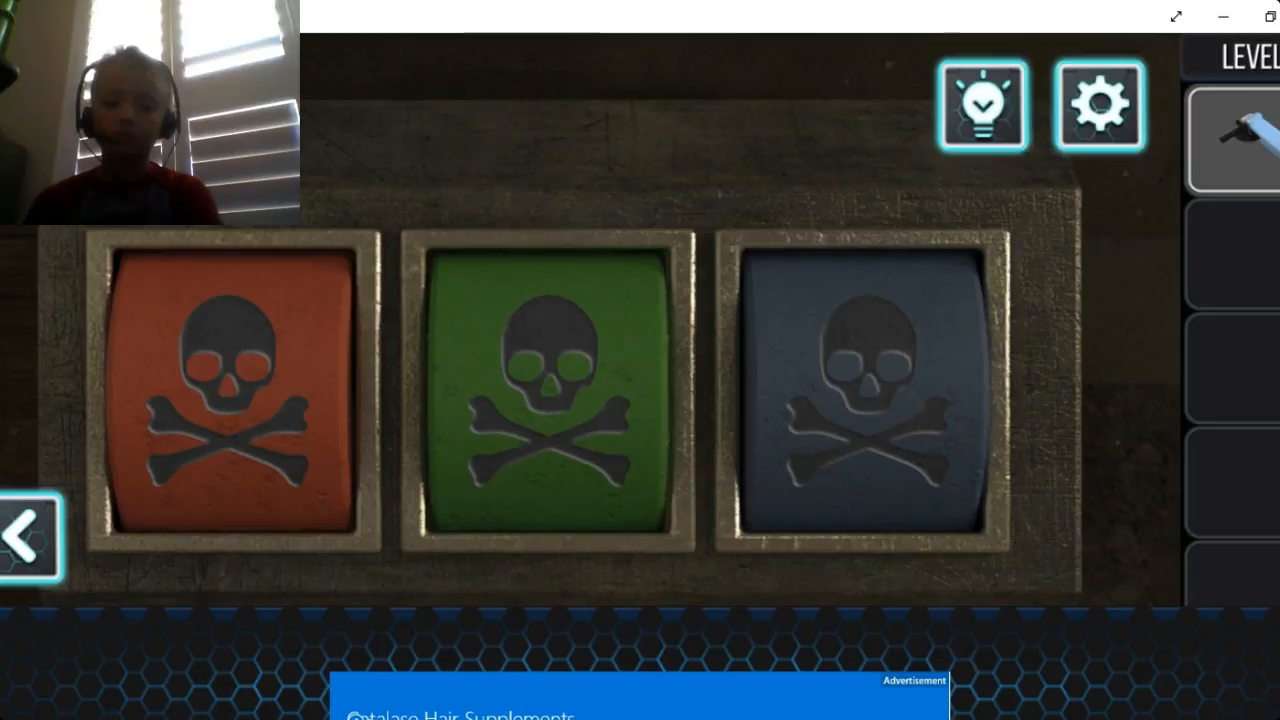
Set the red, green and blue dials to the cabinet symbols, opening the lock for the screw tool
{"action": "left_click", "coordinate": [224, 400]}
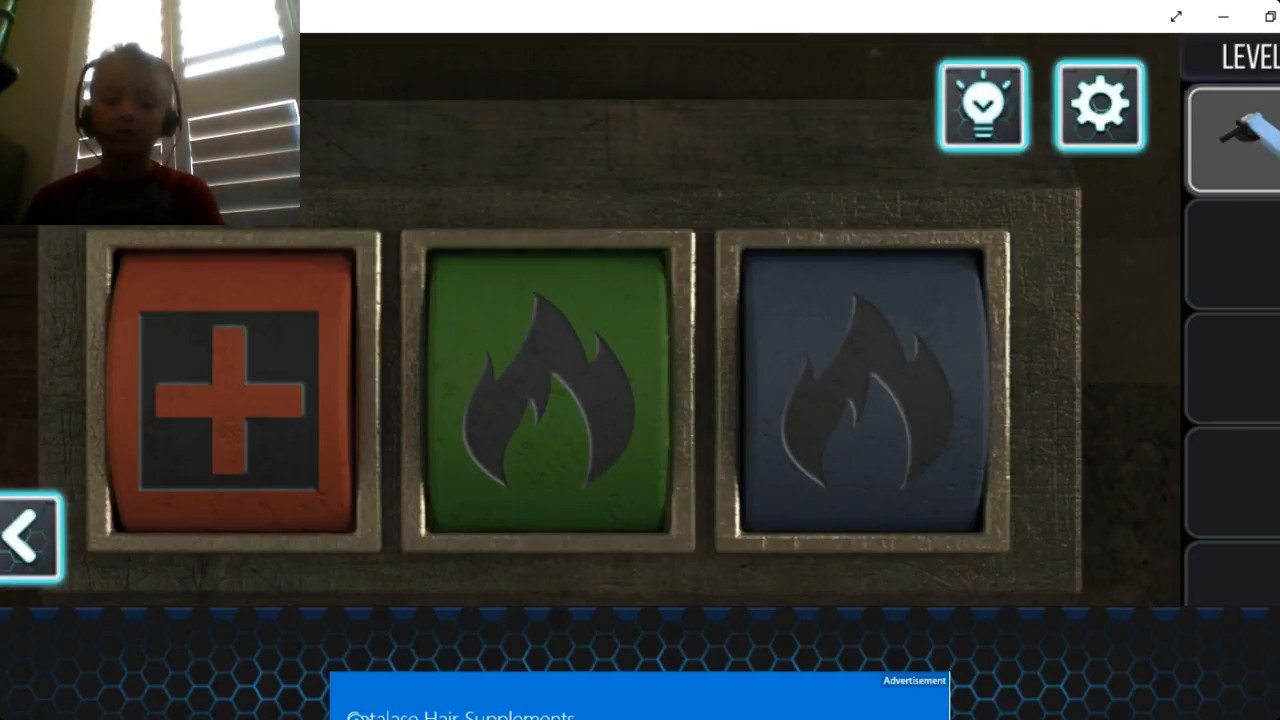
{"action": "left_click", "coordinate": [862, 400]}
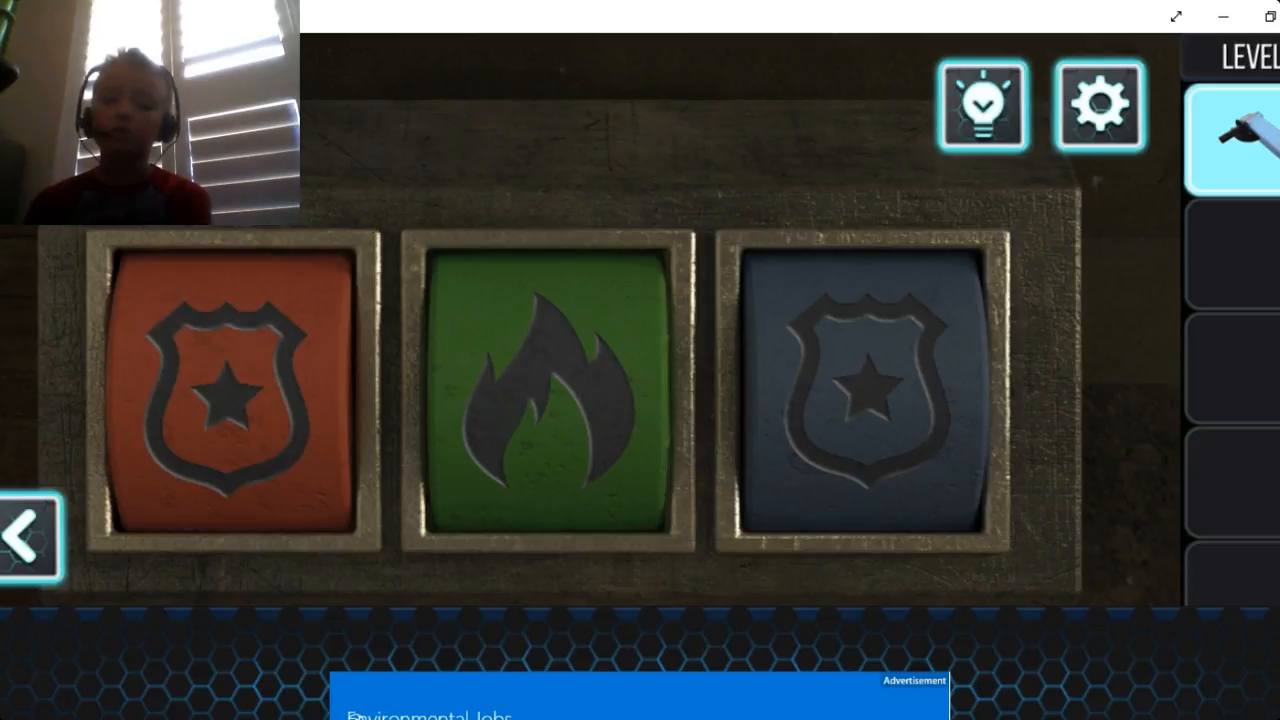
{"action": "left_click", "coordinate": [224, 390]}
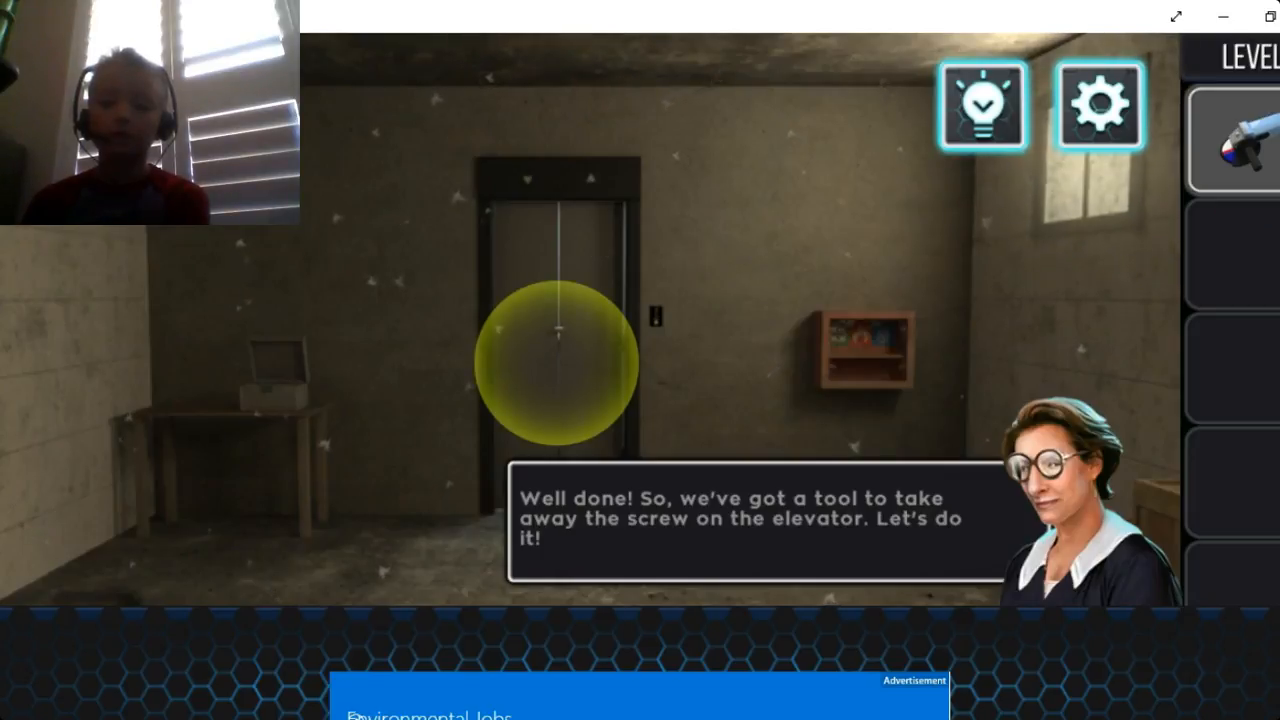
Clear the guide's praise and call the elevator to ride up to the trophy room
{"action": "left_click", "coordinate": [560, 360]}
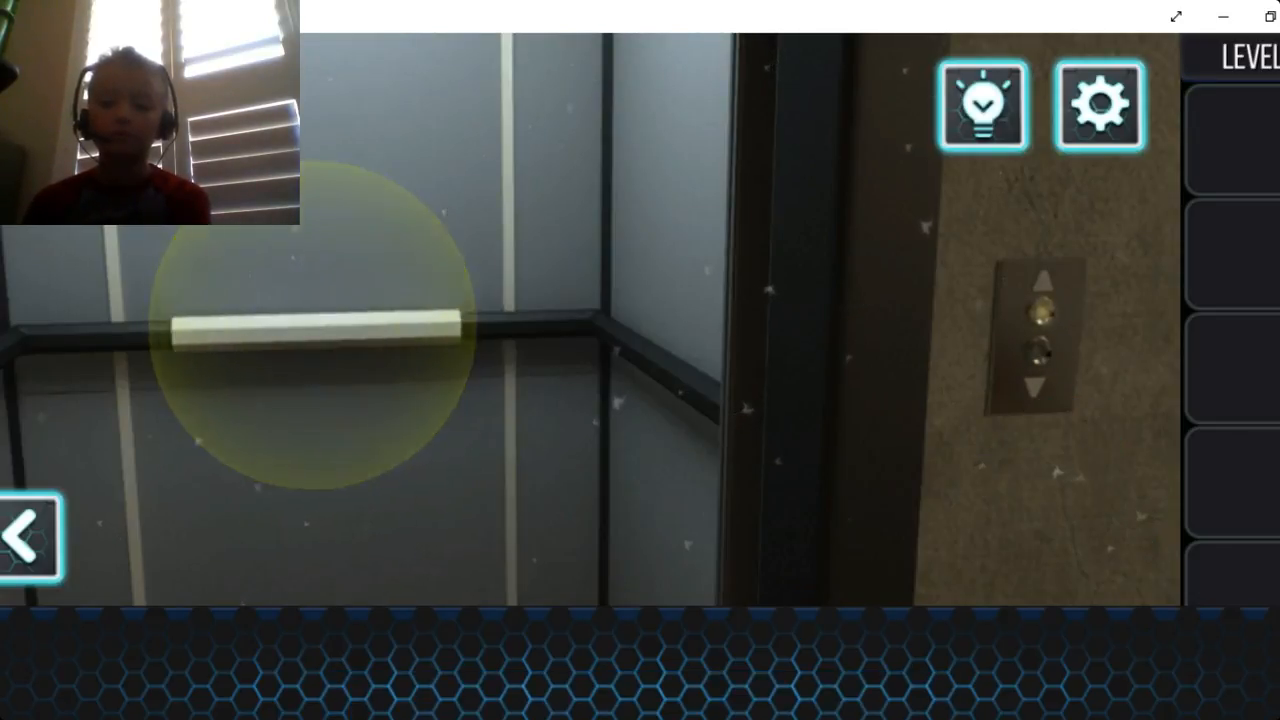
{"action": "left_click", "coordinate": [30, 530]}
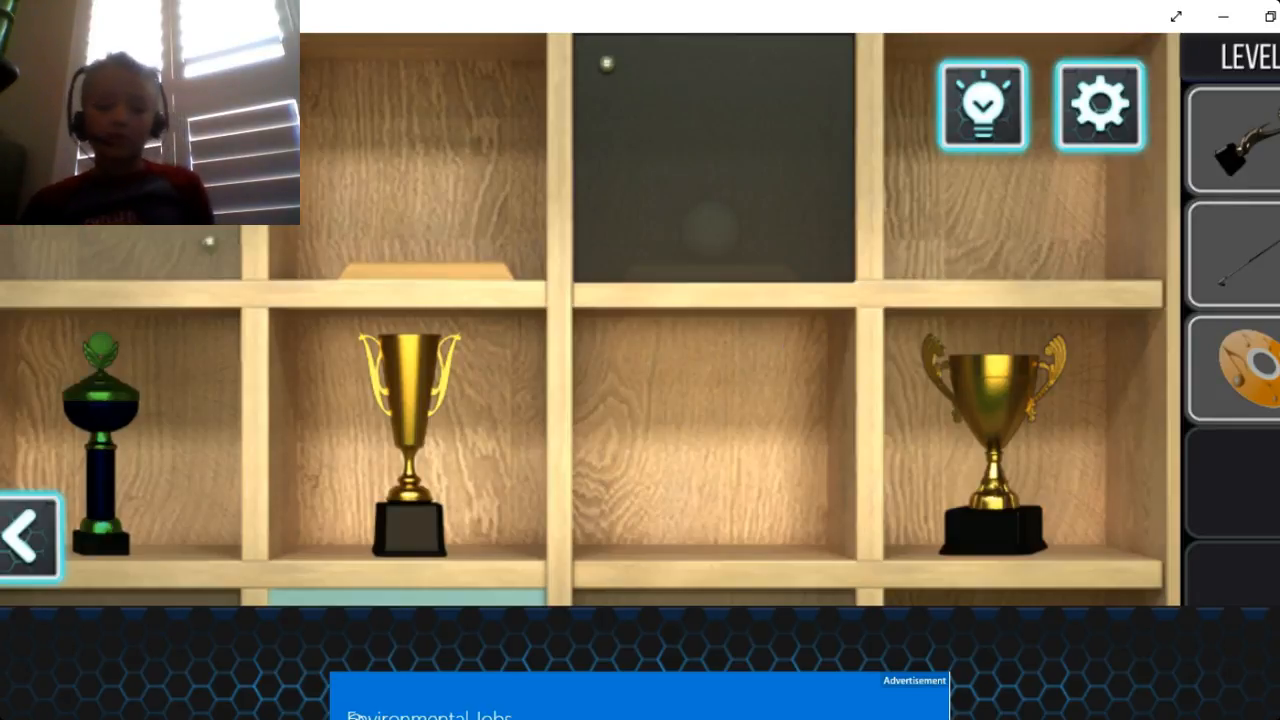
Survey the mini-golf course, then rearrange the shelf trophies until the golf ball is released
{"action": "left_click", "coordinate": [24, 532]}
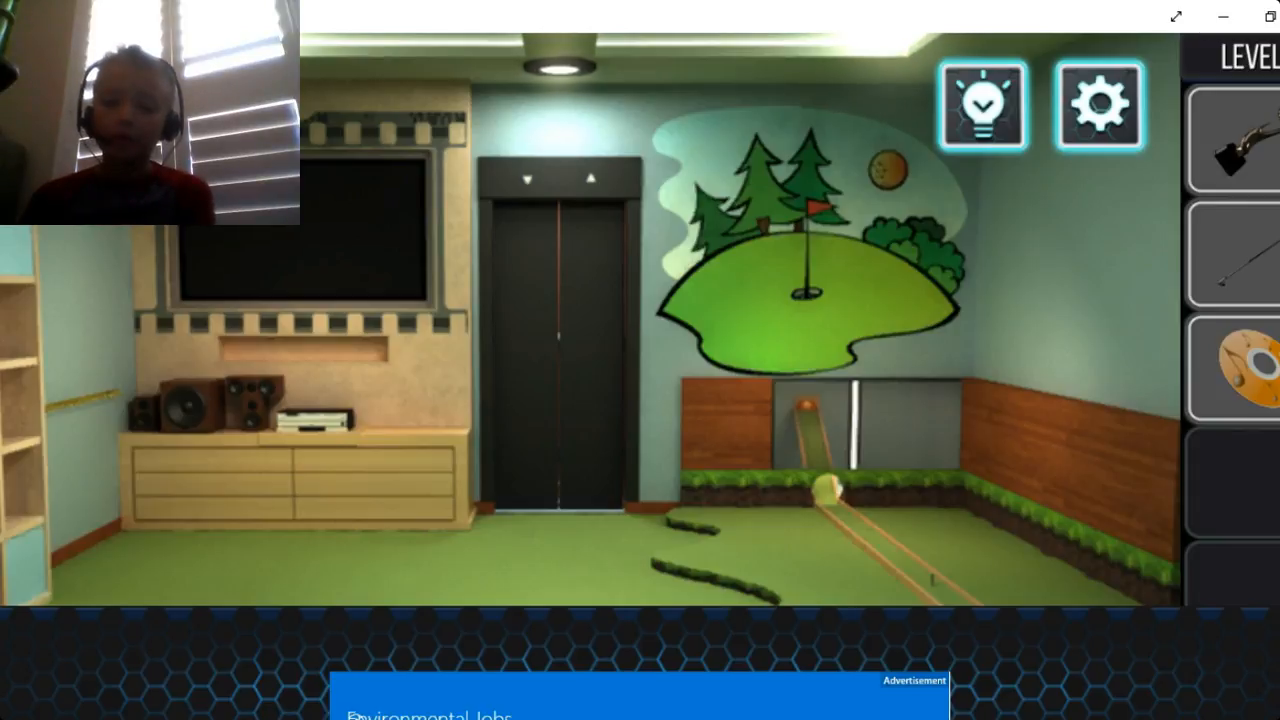
{"action": "left_click", "coordinate": [210, 414]}
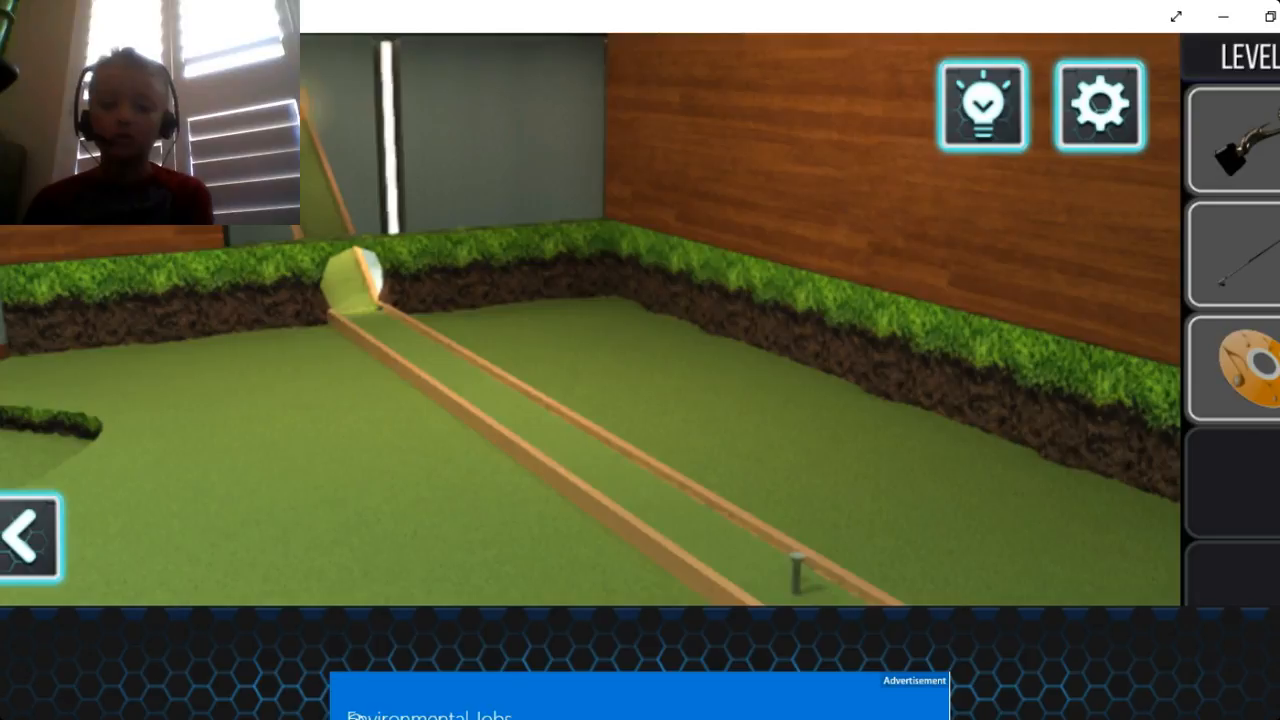
{"action": "left_click", "coordinate": [1240, 368]}
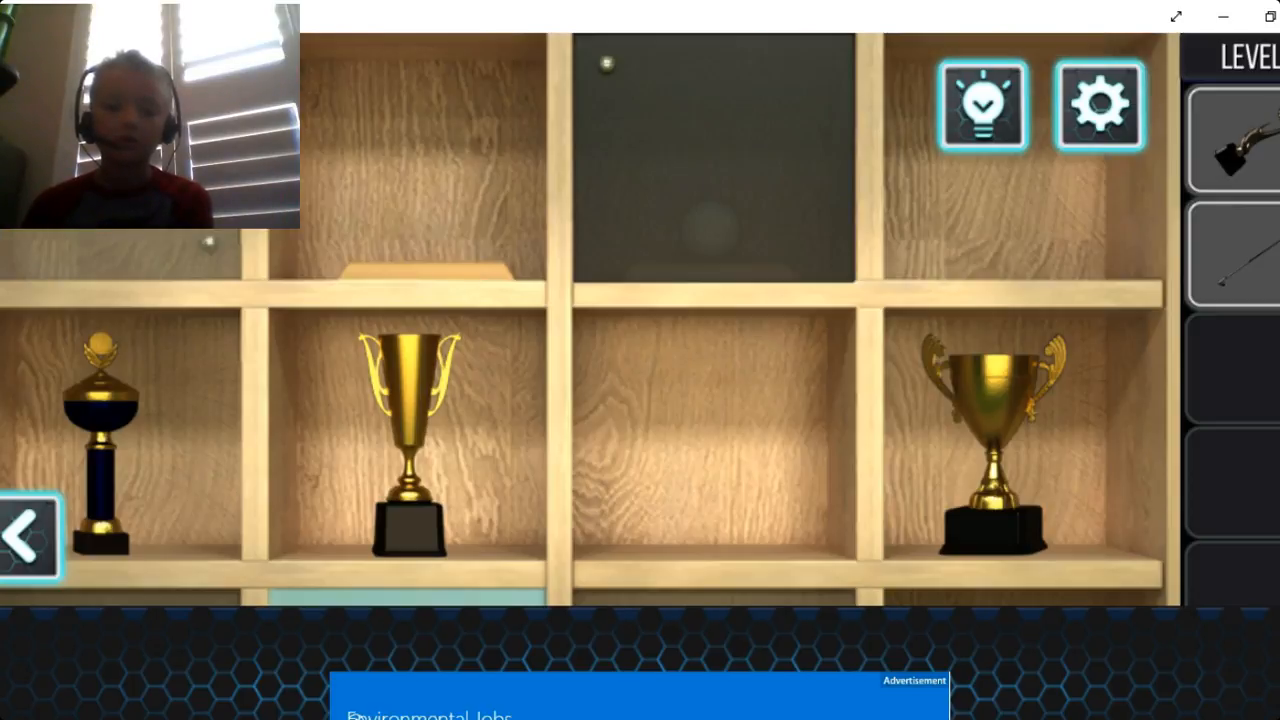
{"action": "left_click", "coordinate": [1240, 140]}
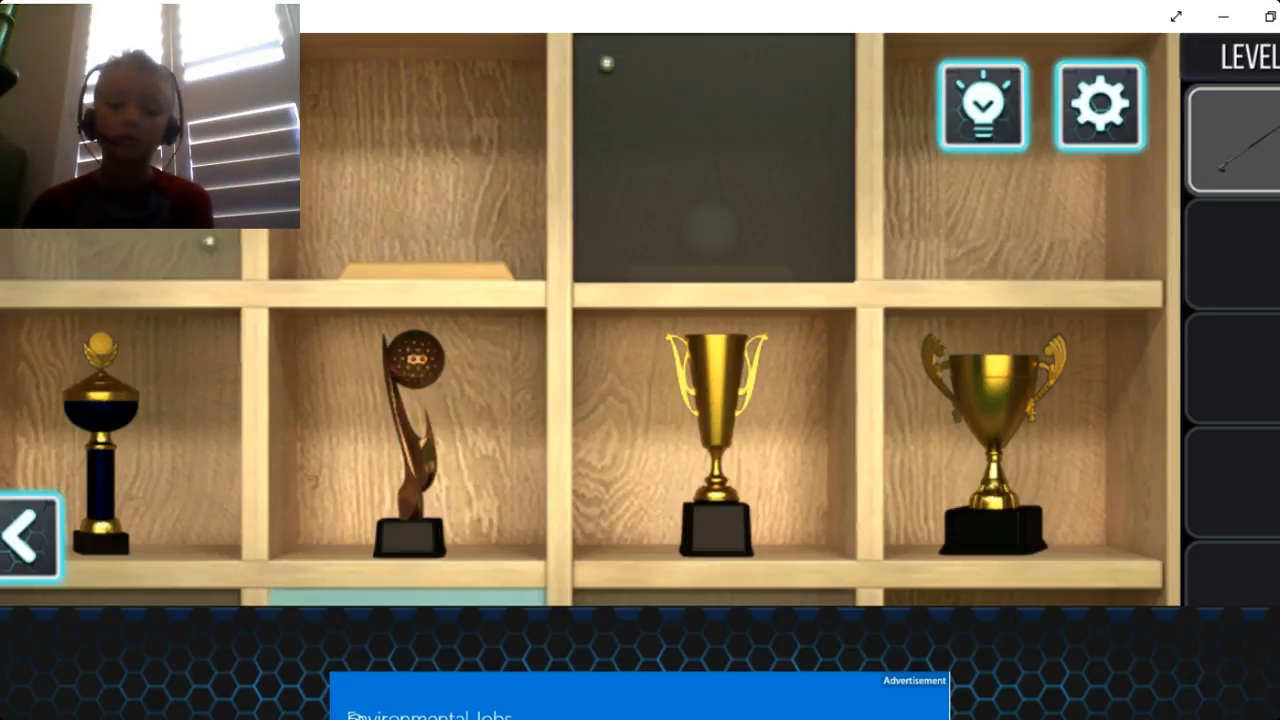
{"action": "left_click", "coordinate": [22, 532]}
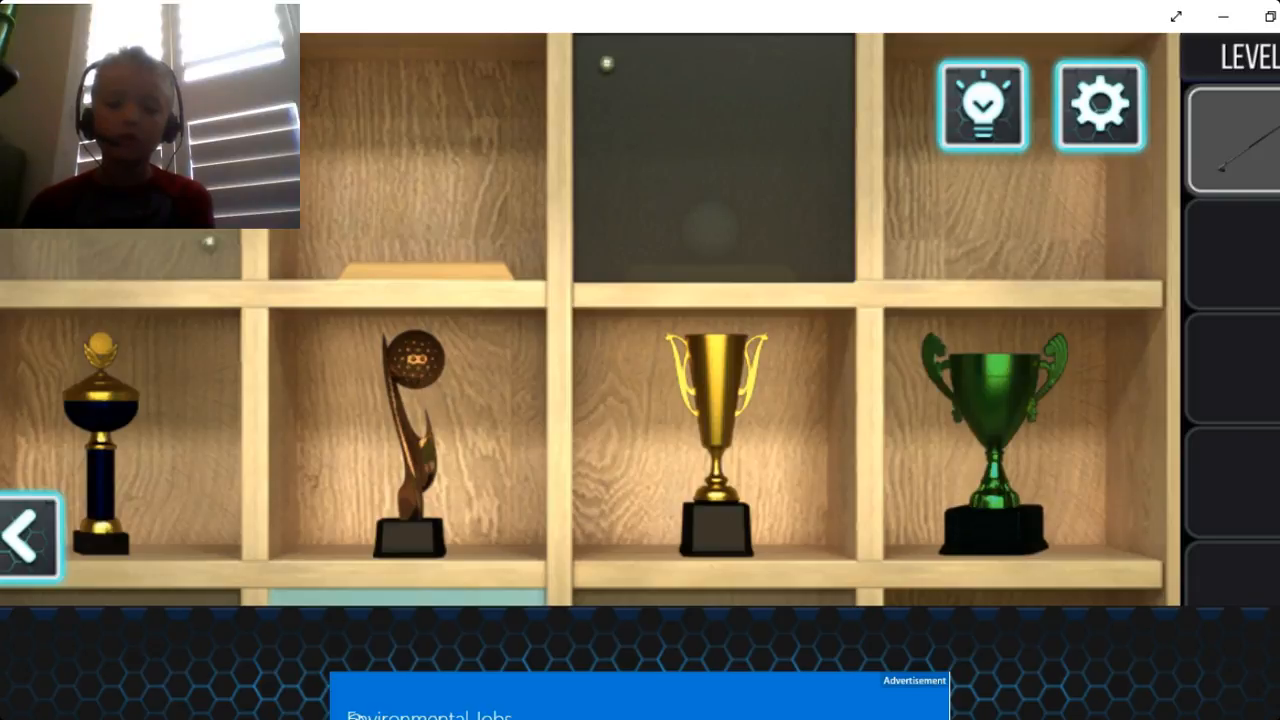
{"action": "left_click", "coordinate": [30, 536]}
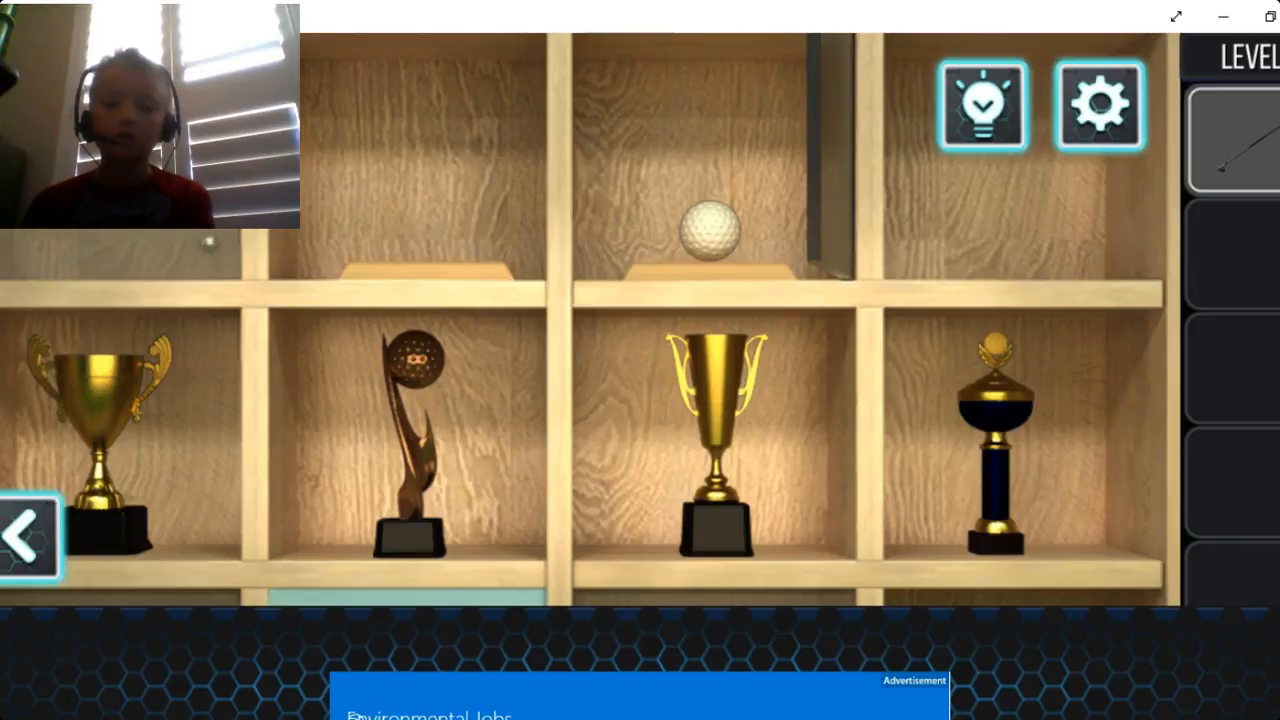
Collect the freed golf ball and set it on the mini-golf tee
{"action": "left_click", "coordinate": [710, 220]}
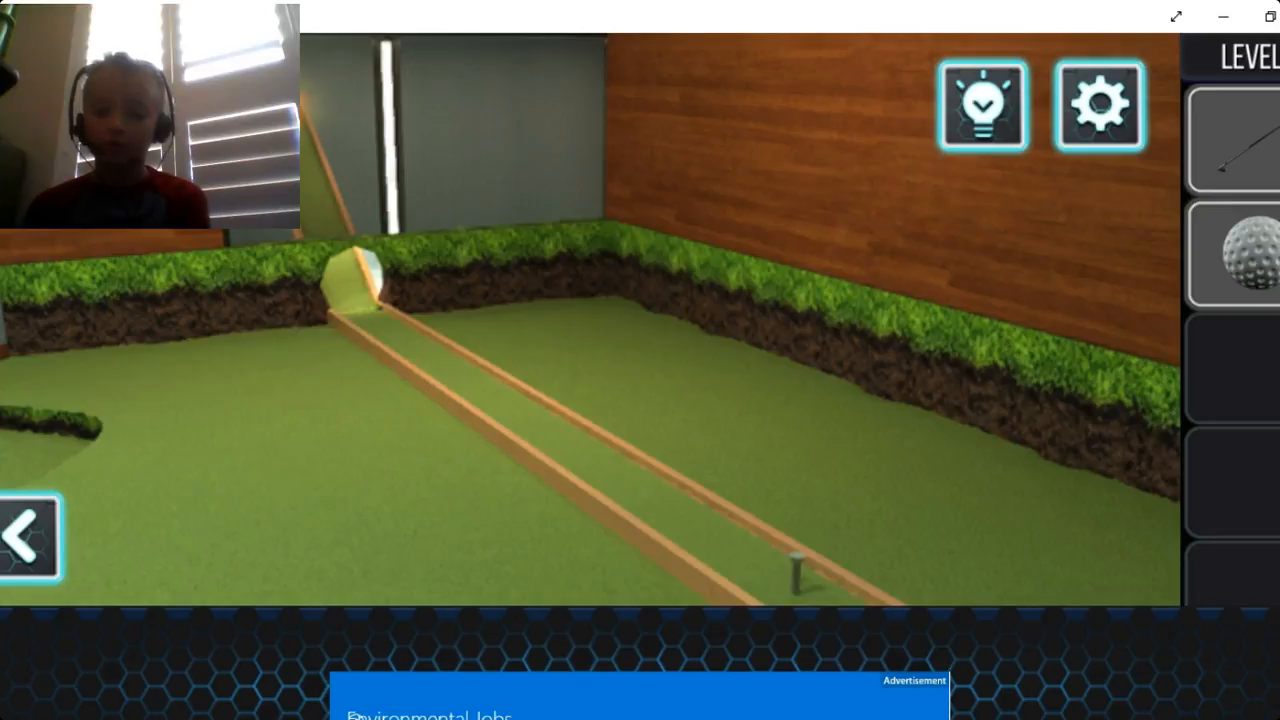
{"action": "left_click", "coordinate": [1234, 256]}
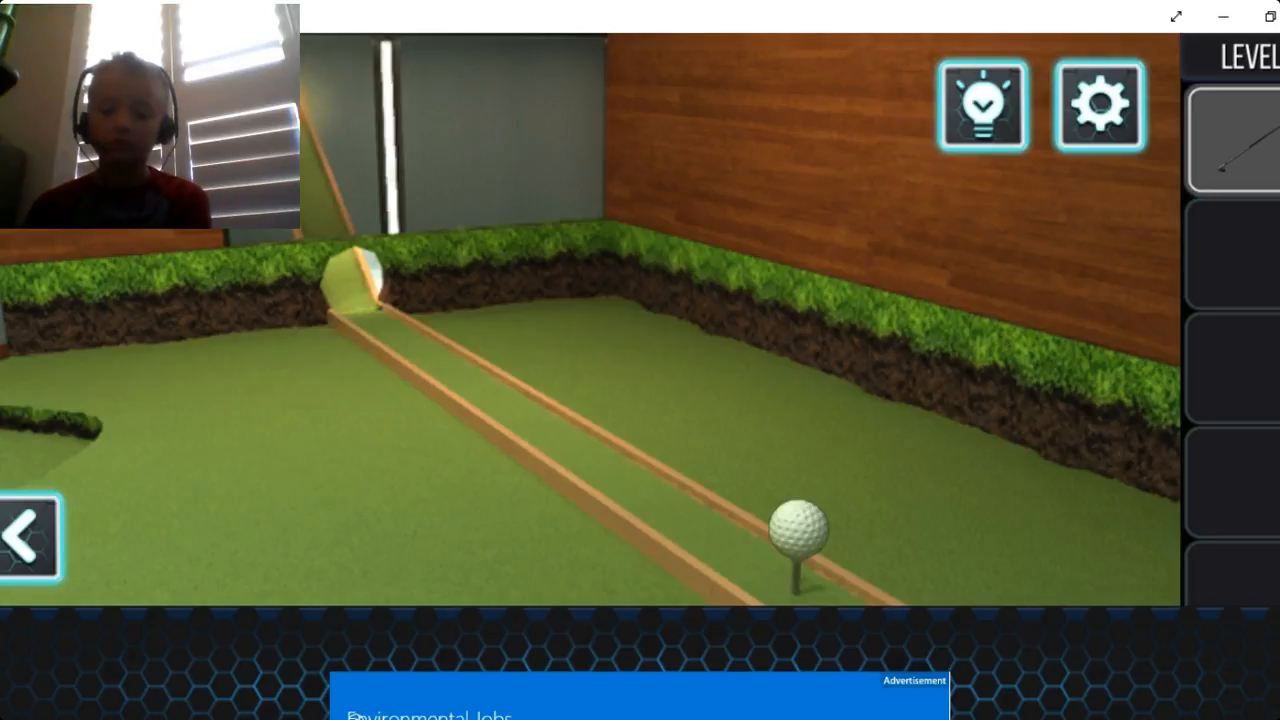
Putt the ball down the course and take the foam finger from the opened green locker
{"action": "left_click", "coordinate": [1236, 140]}
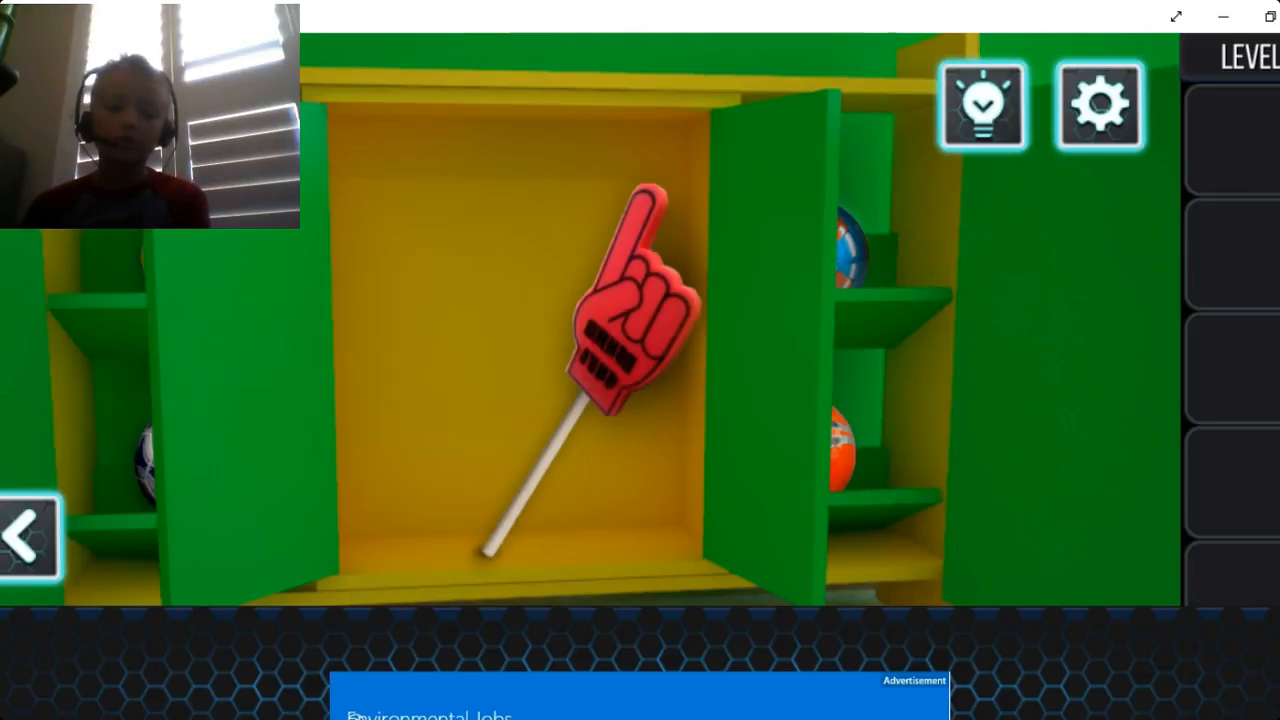
{"action": "left_click", "coordinate": [620, 340]}
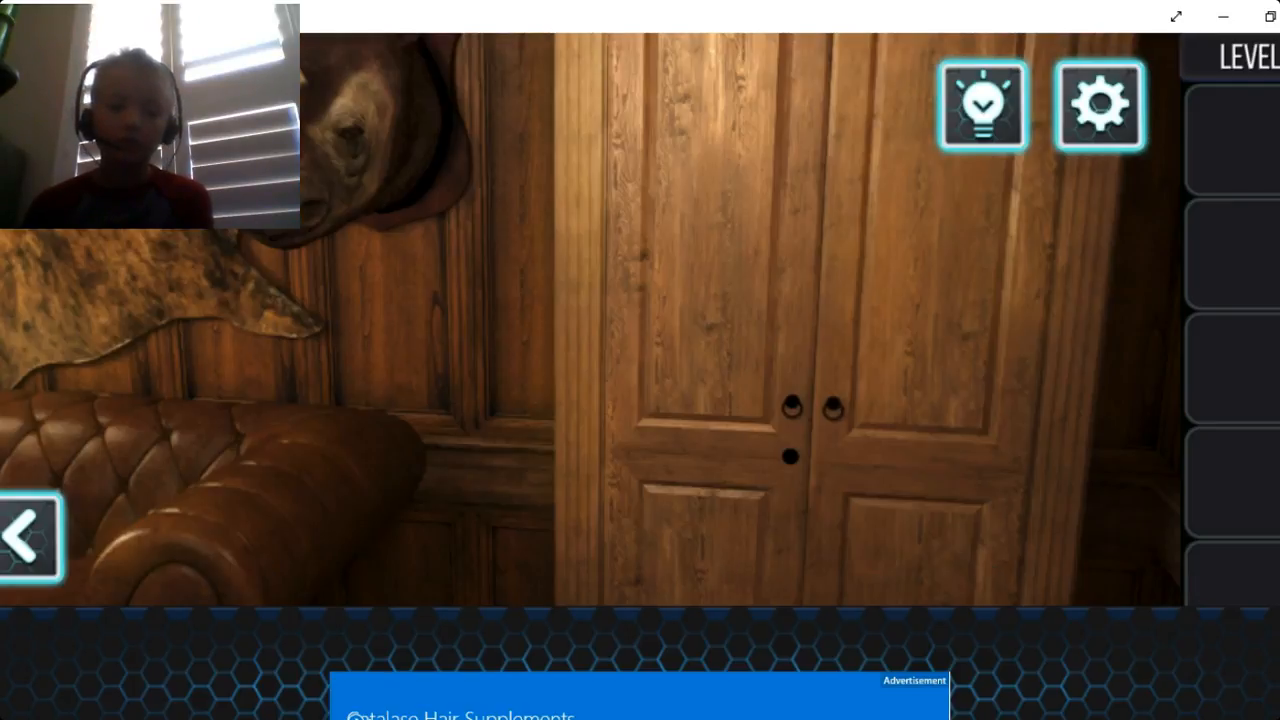
Open the wooden wardrobe doors to work through the panelled room to the level's end screen
{"action": "left_click", "coordinate": [370, 150]}
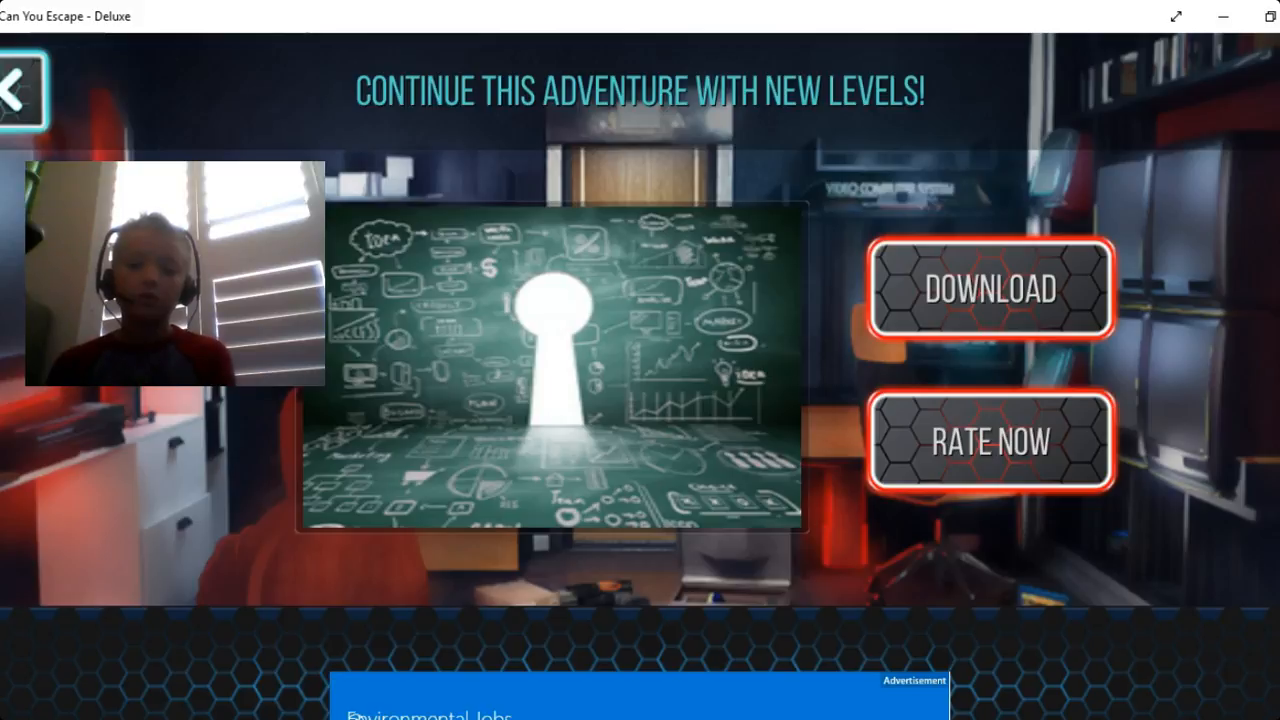
{"action": "left_click", "coordinate": [24, 90]}
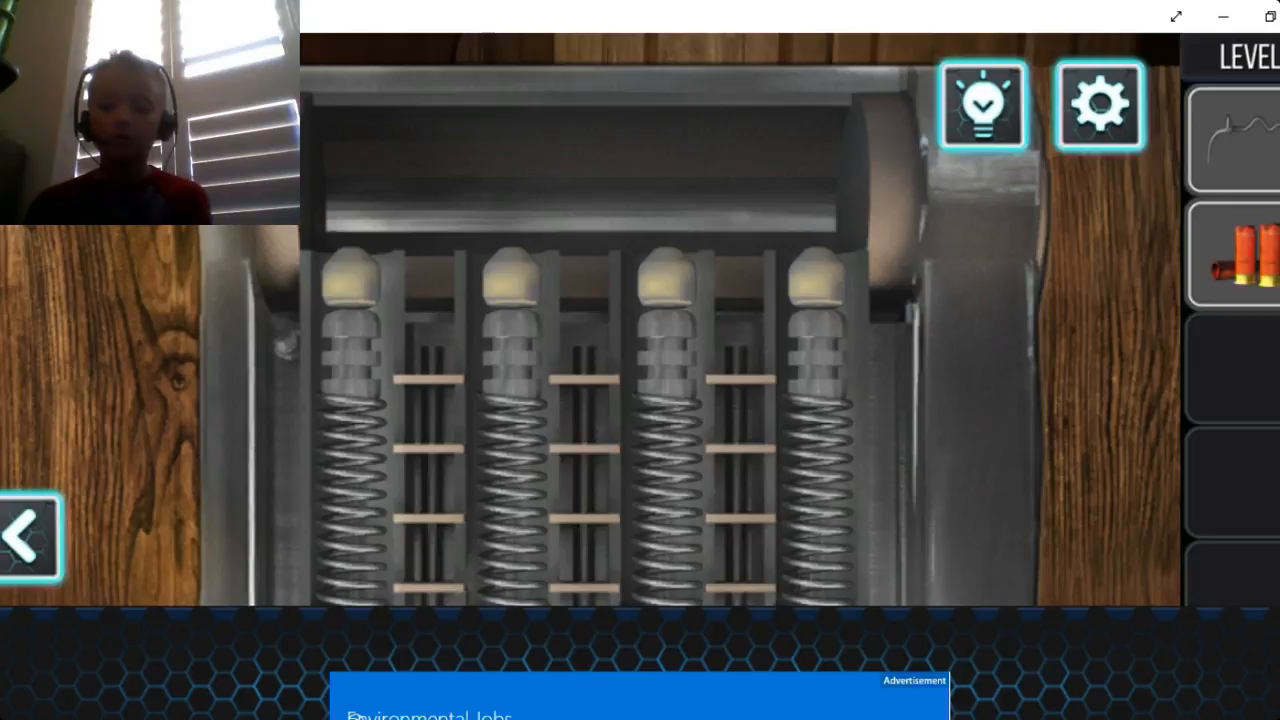
Ready the lock pick from inventory and push the spring lock's pins until it opens, clearing Level 4
{"action": "left_click", "coordinate": [1238, 258]}
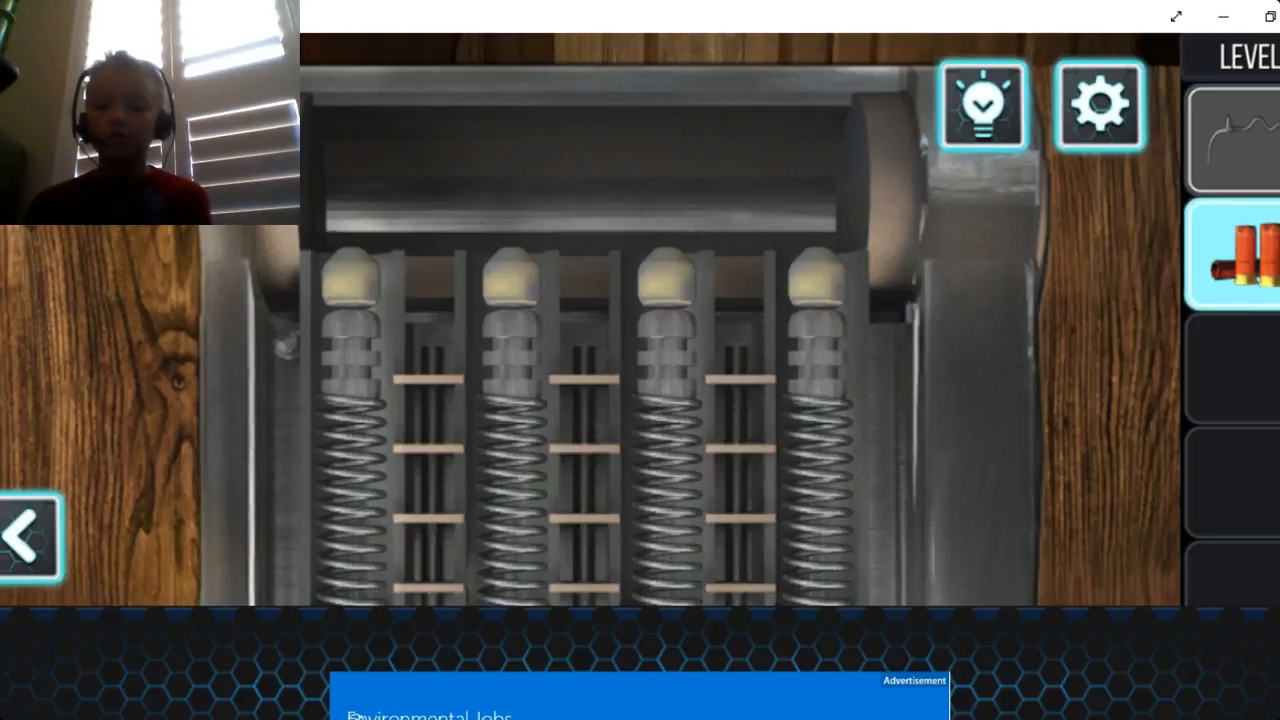
{"action": "left_click", "coordinate": [1236, 140]}
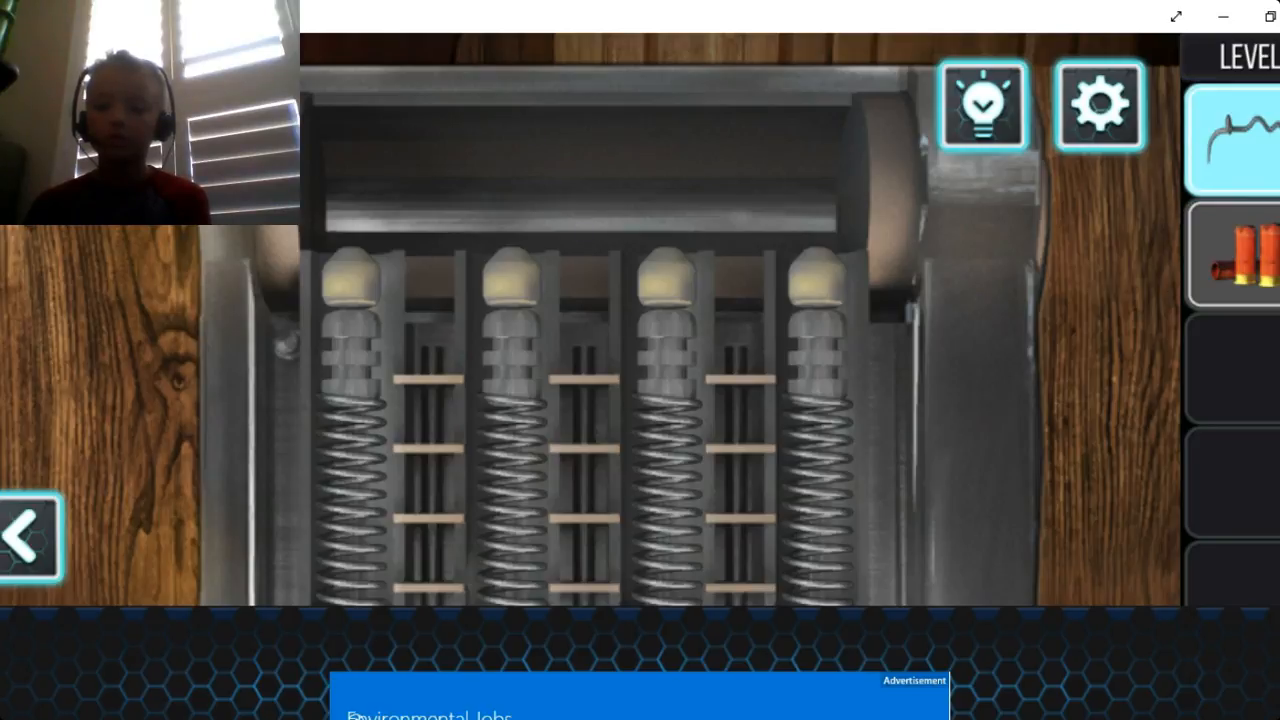
{"action": "left_click", "coordinate": [1232, 256]}
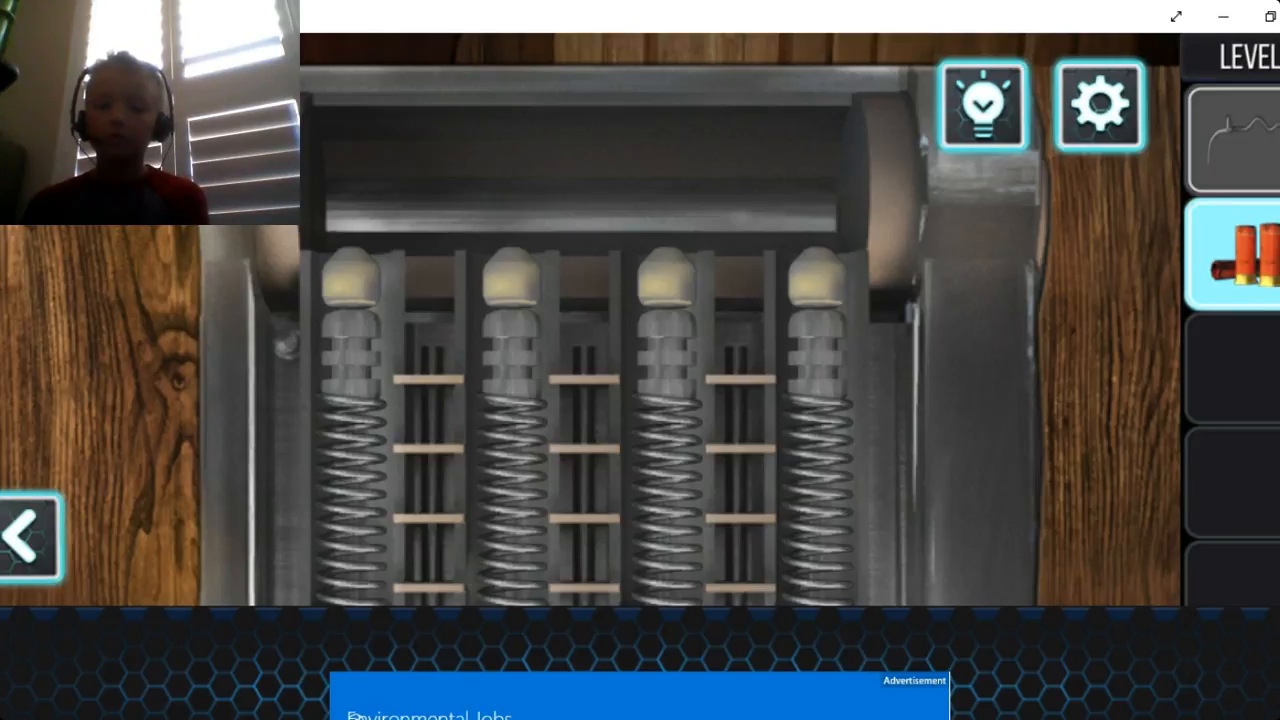
{"action": "left_click", "coordinate": [30, 536]}
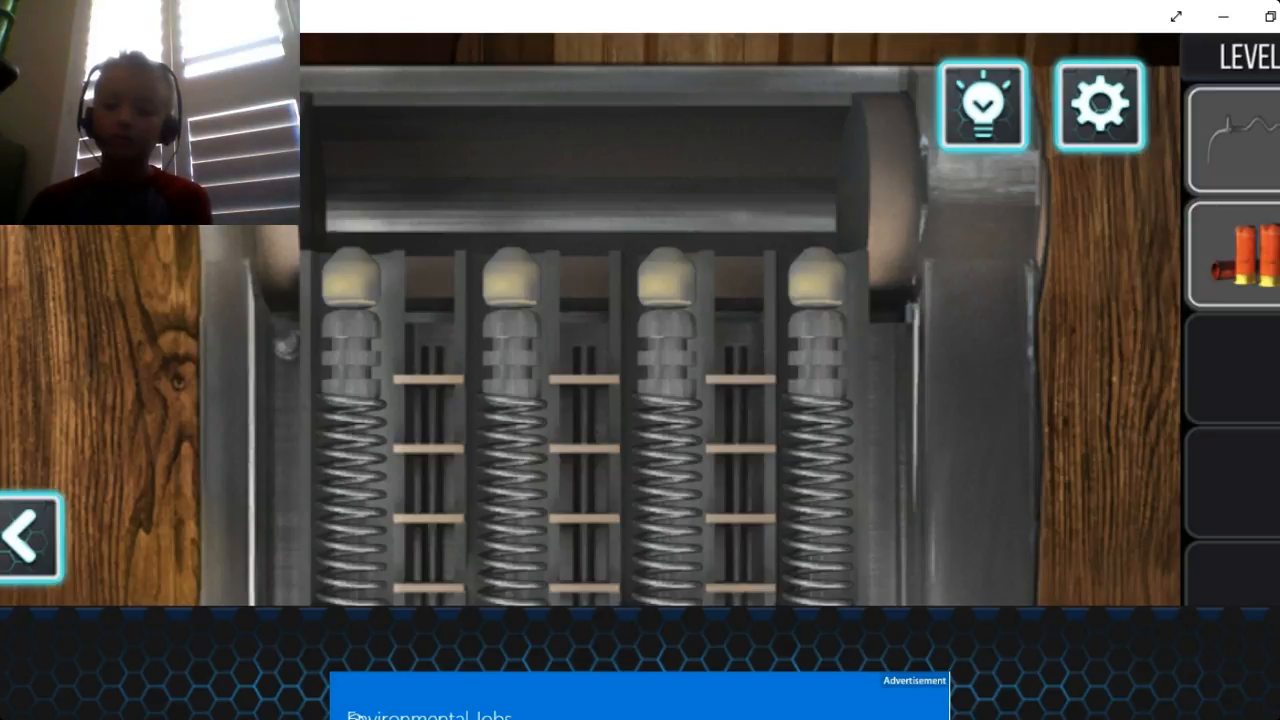
{"action": "left_click", "coordinate": [1236, 256]}
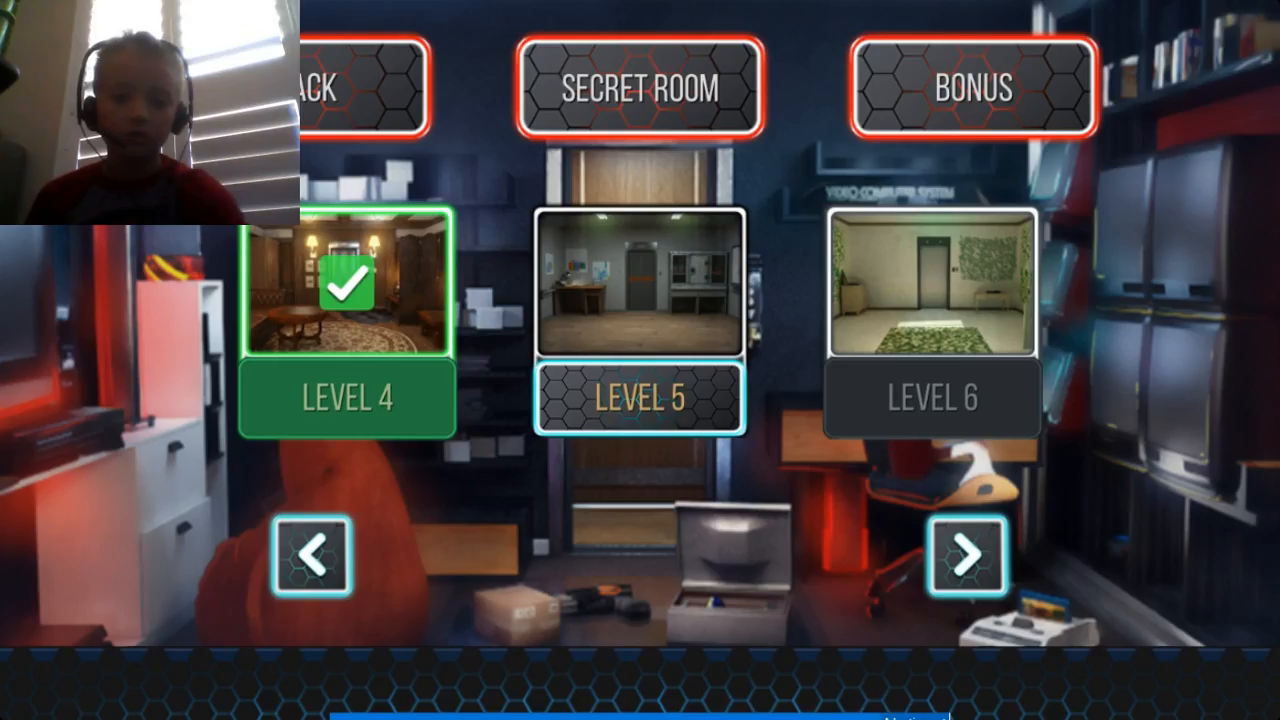
Begin Level 5, pick up the desk key and bring up the metal box's four-digit combination wheels
{"action": "left_click", "coordinate": [636, 290]}
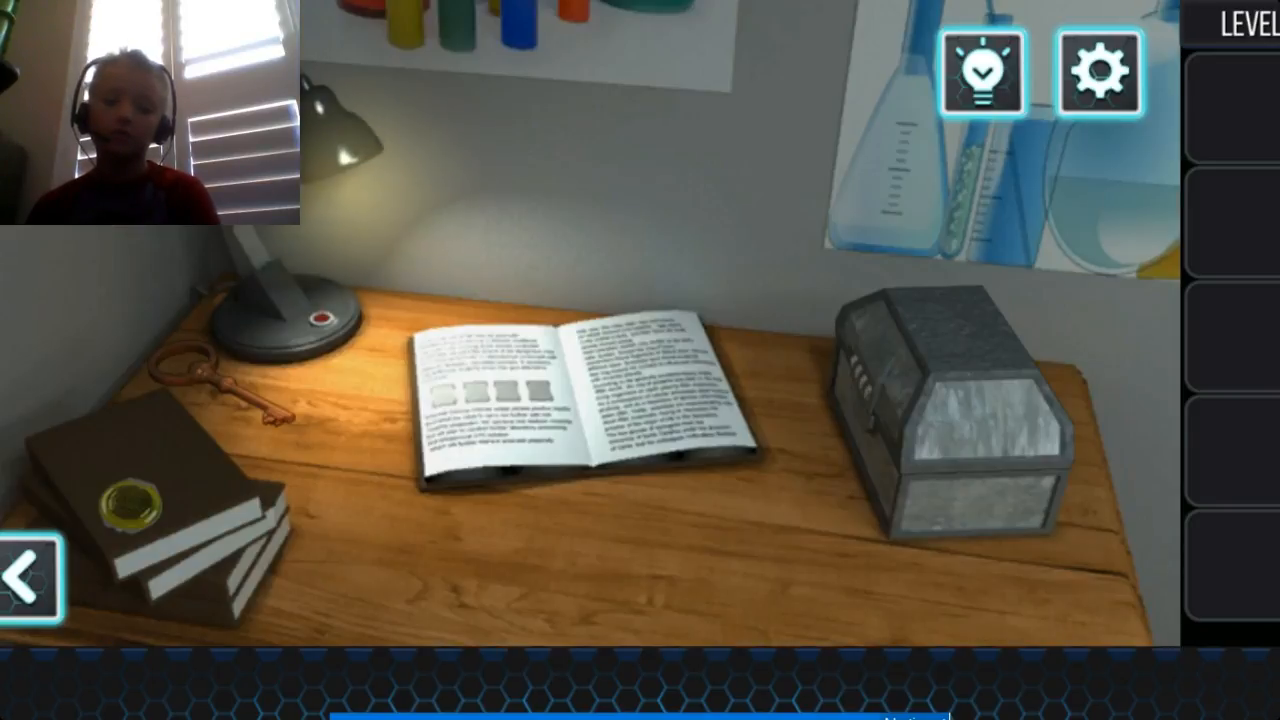
{"action": "left_click", "coordinate": [216, 384]}
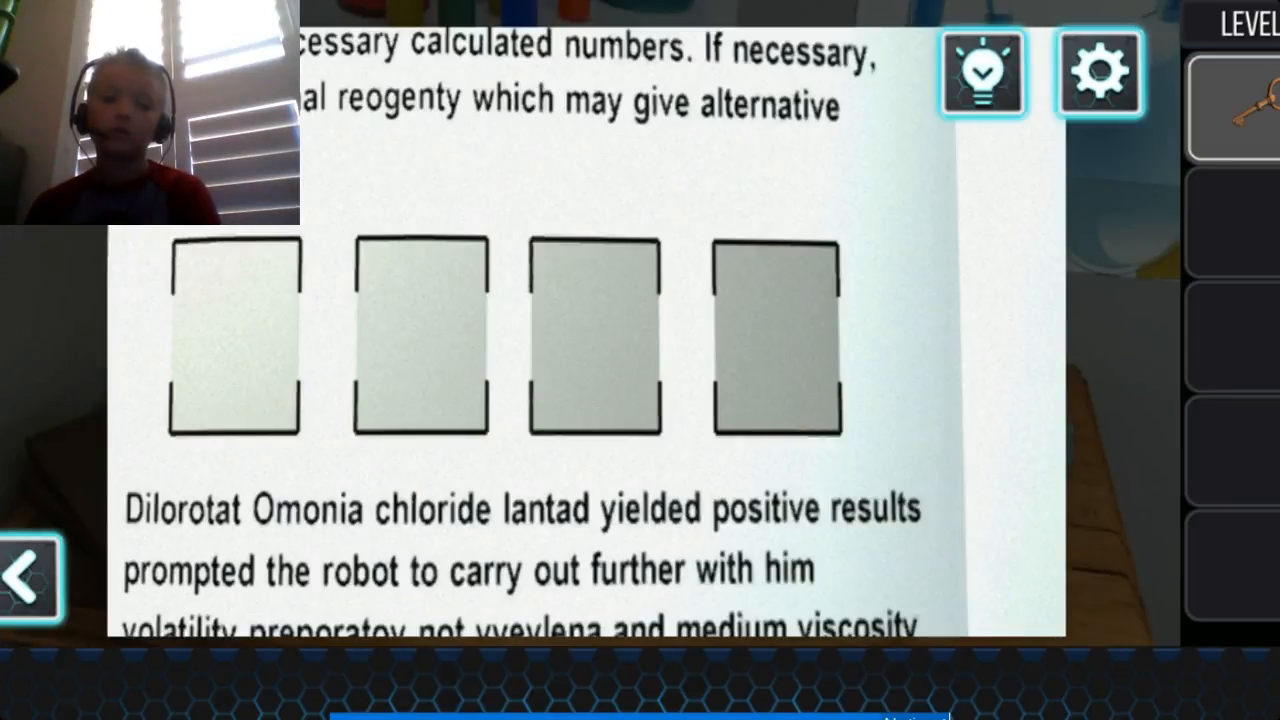
{"action": "left_click", "coordinate": [28, 578]}
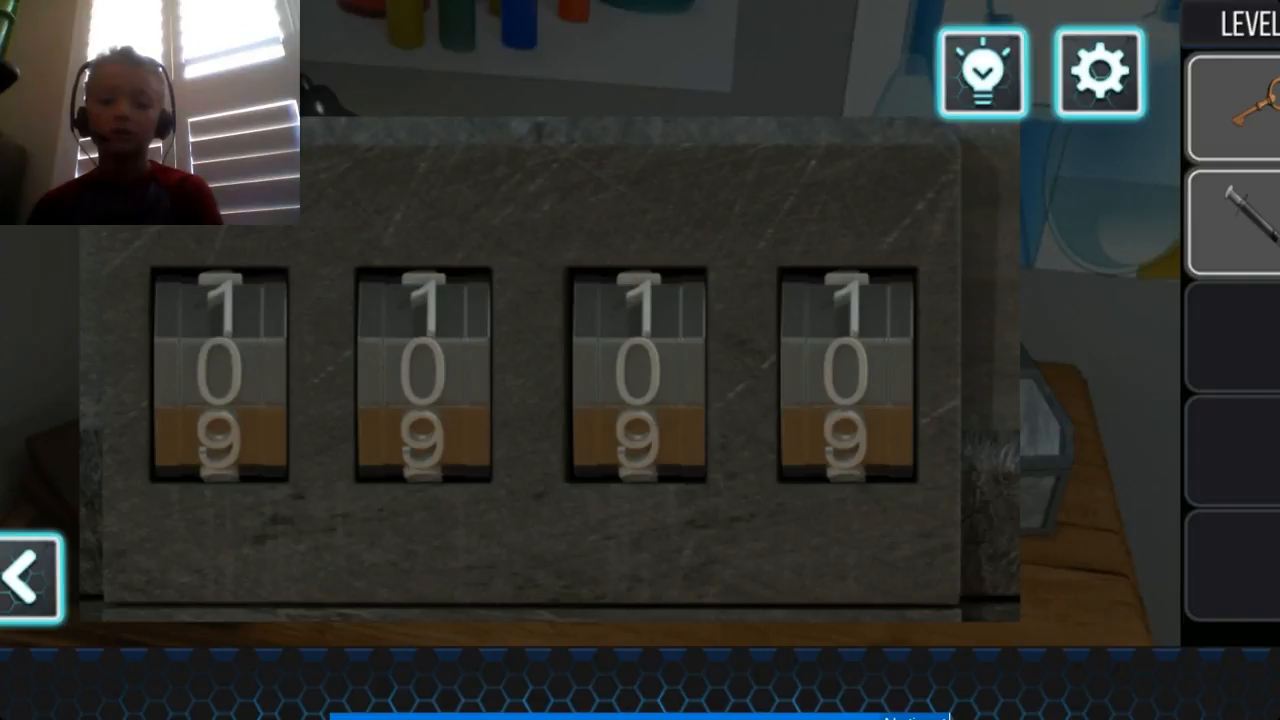
Unlock the cabinet with the key to reveal 6325, then bring up the pipe puzzle under the sink
{"action": "left_click", "coordinate": [24, 564]}
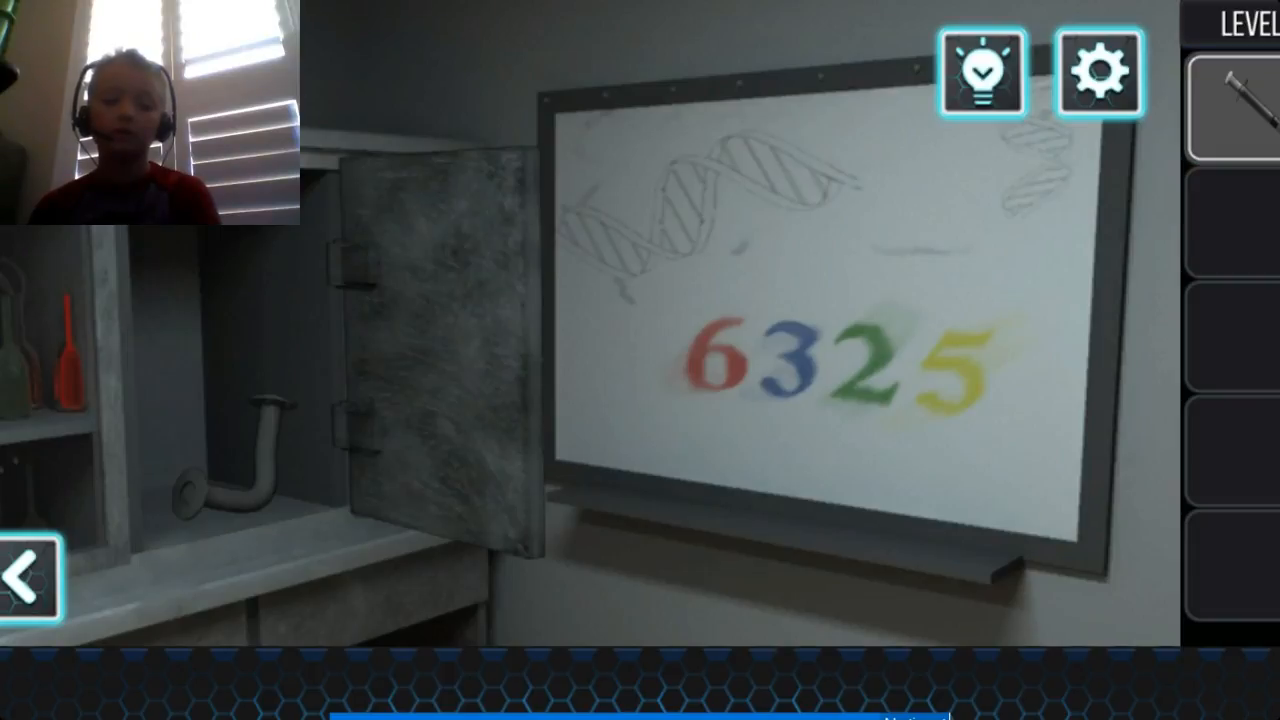
{"action": "left_click", "coordinate": [230, 460]}
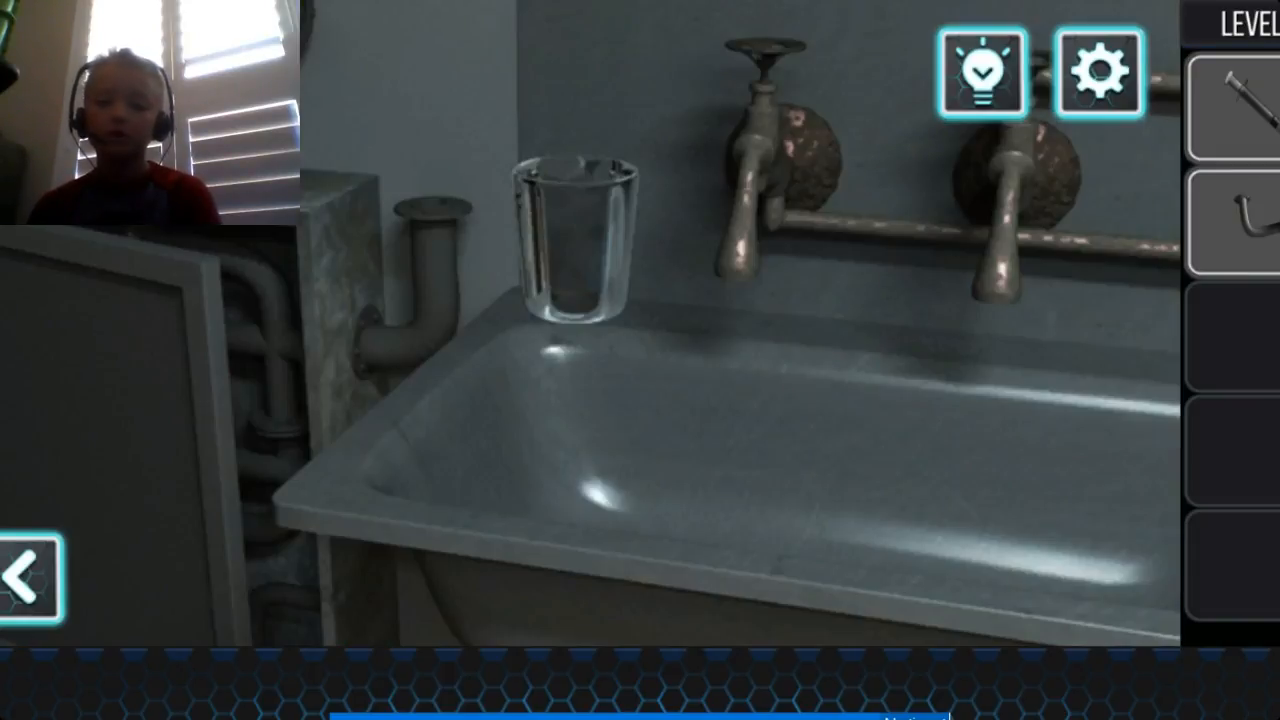
{"action": "left_click", "coordinate": [1240, 216]}
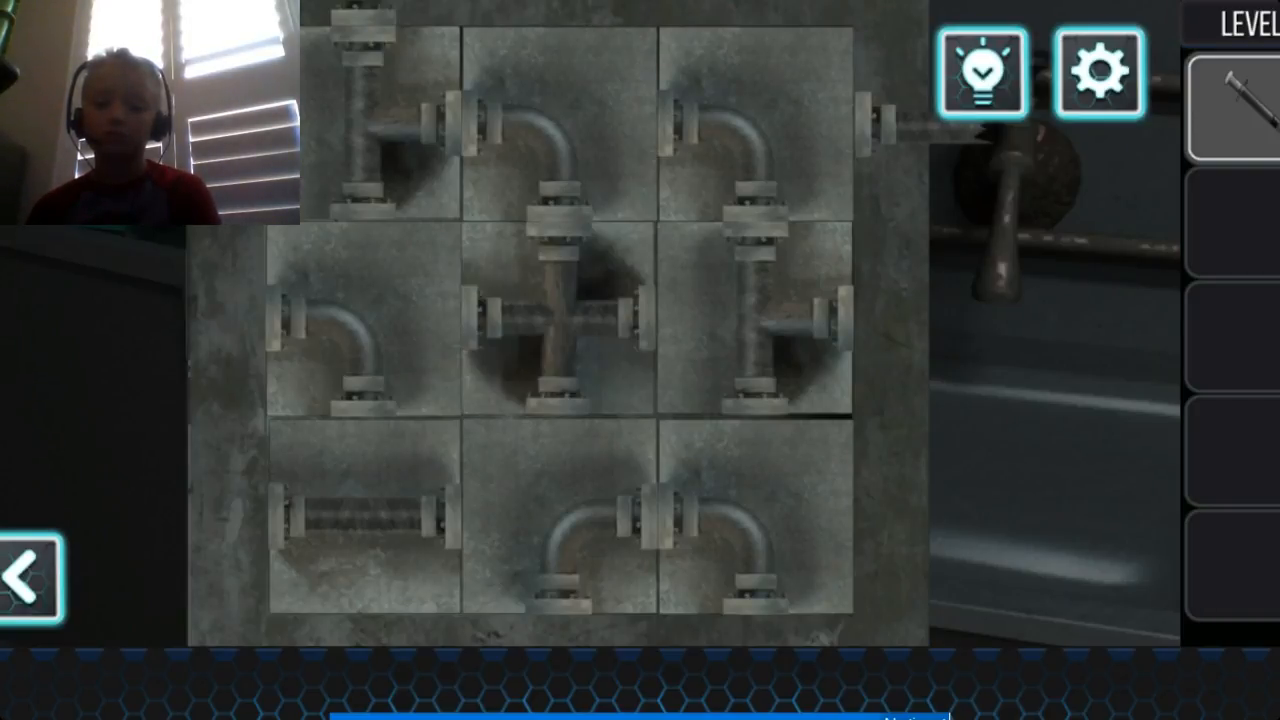
Rotate the last pipe tile so water fills the sink, then return to the lab overview
{"action": "left_click", "coordinate": [564, 320]}
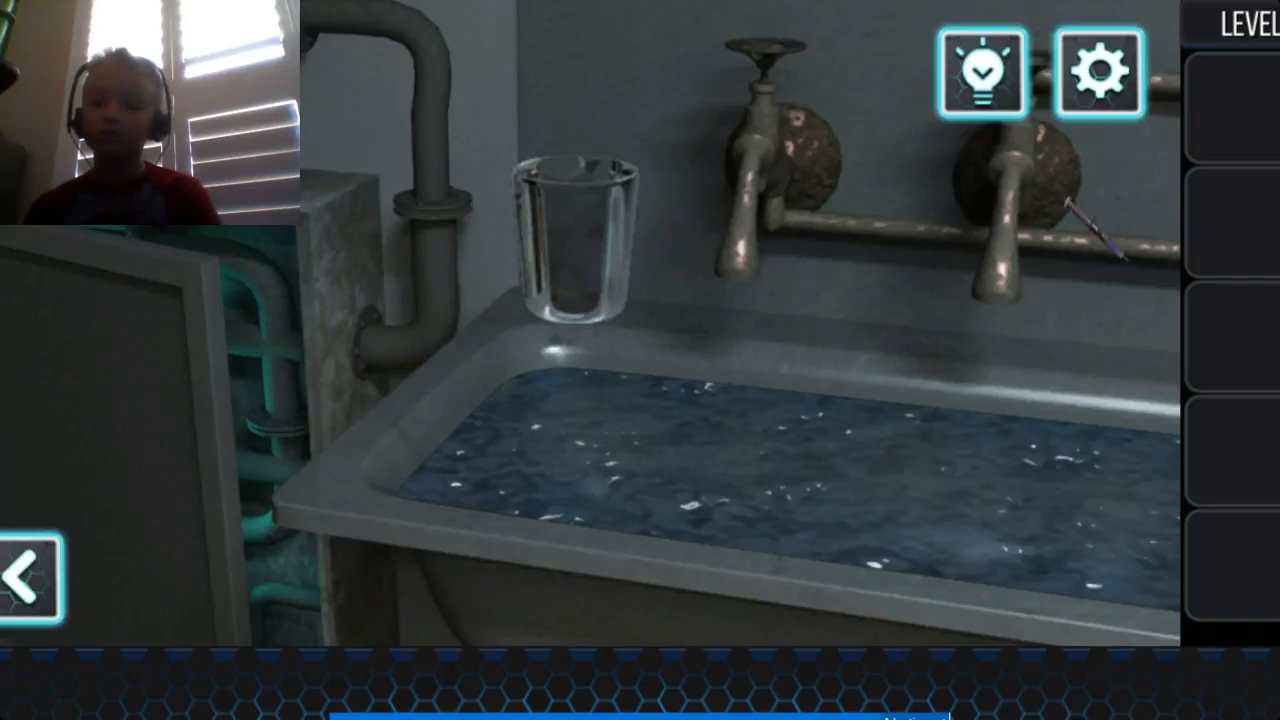
{"action": "left_click", "coordinate": [1090, 230]}
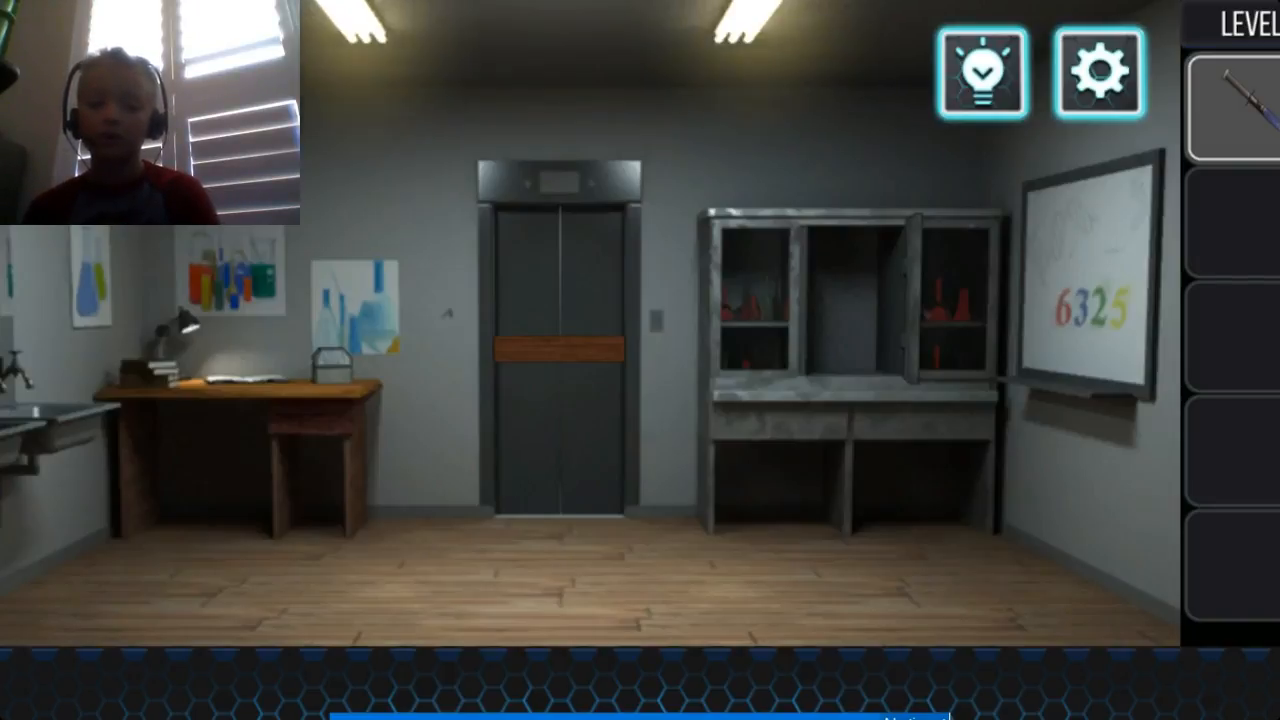
Go to the desk and inspect the open book's four coloured squares
{"action": "left_click", "coordinate": [1080, 300]}
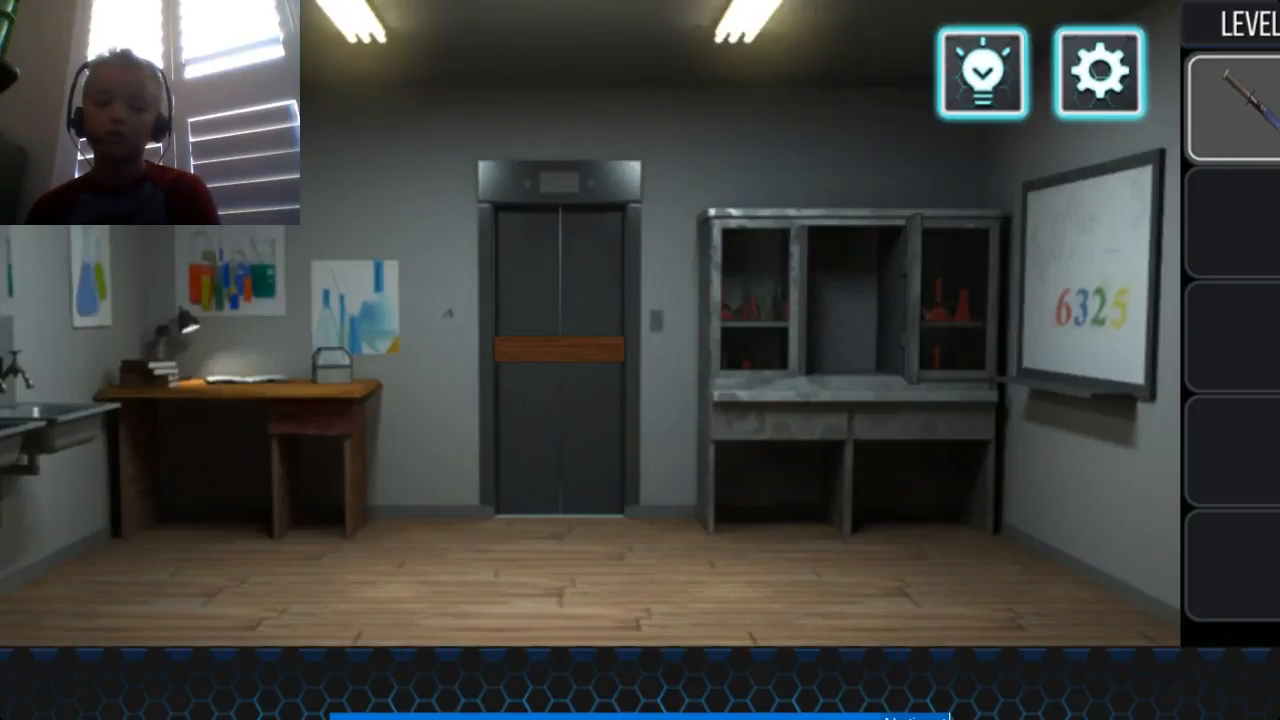
{"action": "left_click", "coordinate": [250, 380]}
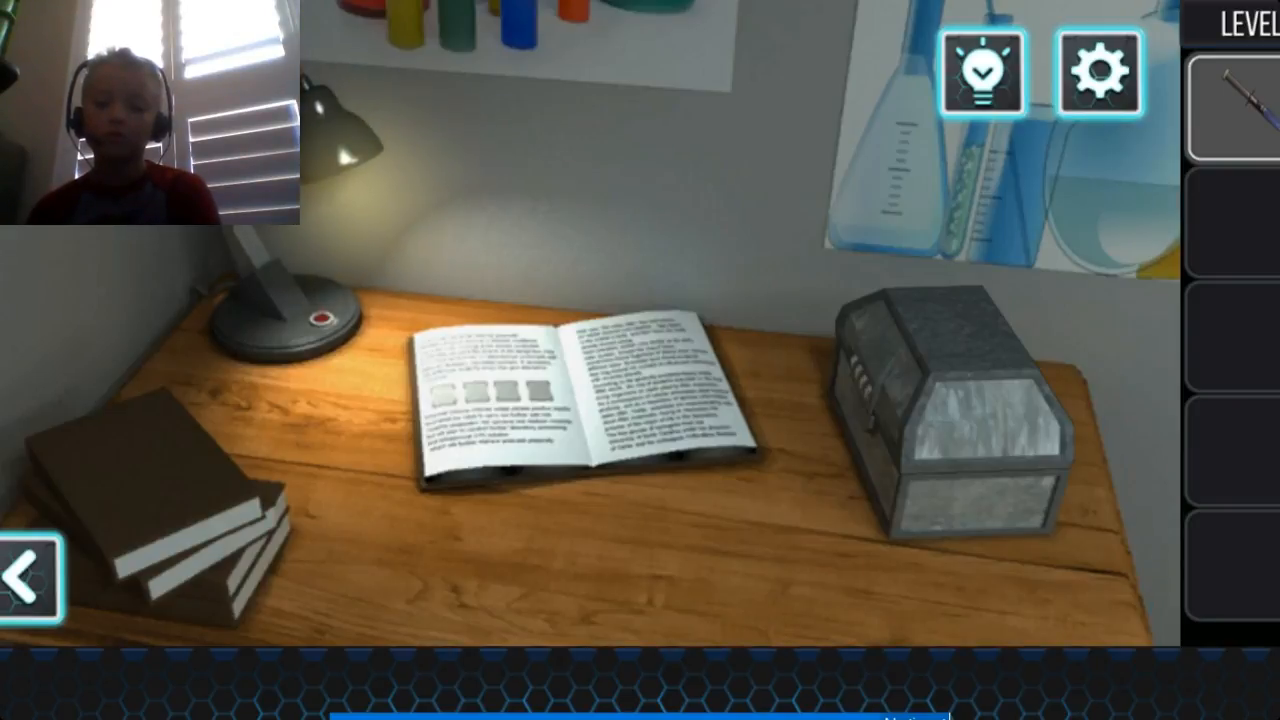
{"action": "left_click", "coordinate": [950, 420]}
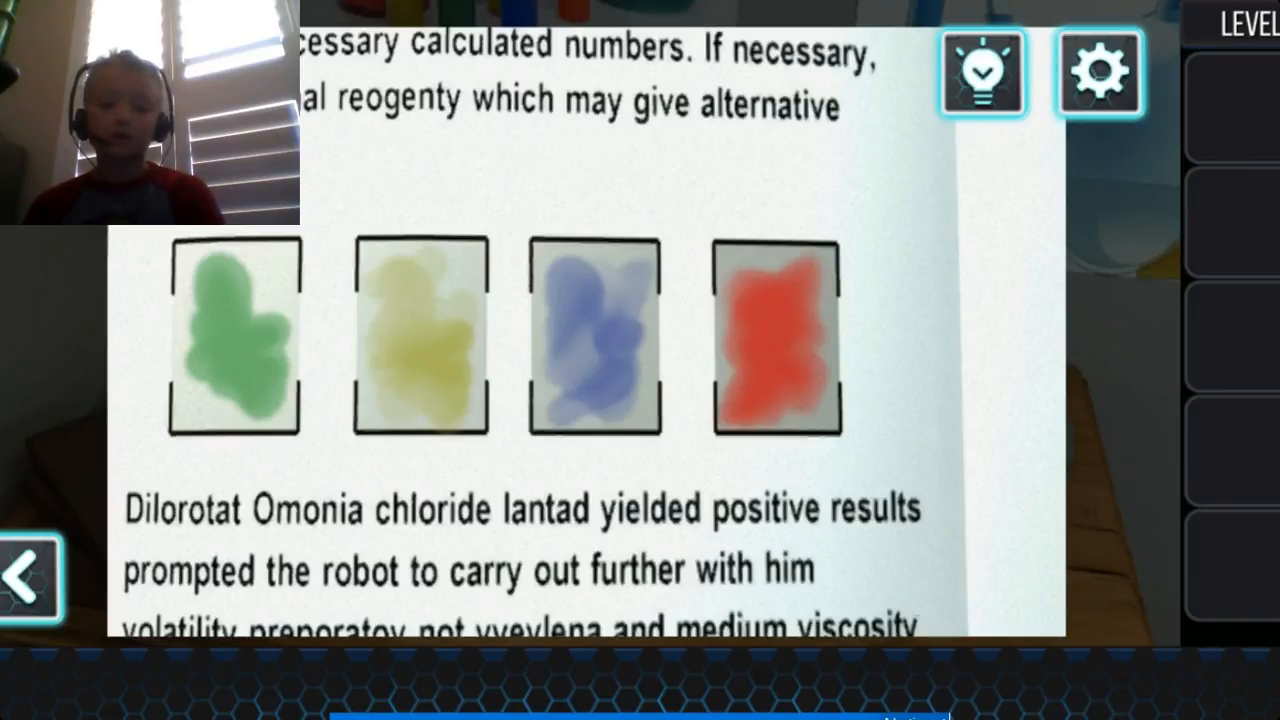
Work the four-digit combination box, turning its wheels toward 6325 and other codes
{"action": "left_click", "coordinate": [28, 562]}
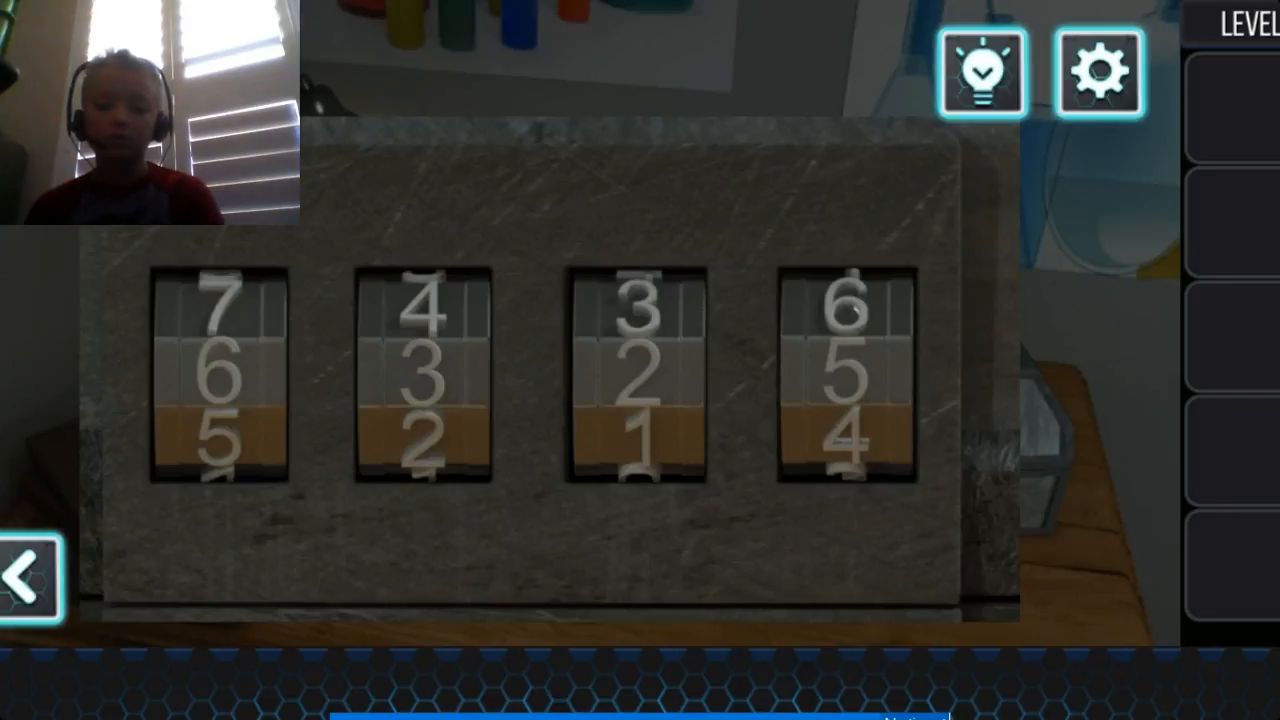
{"action": "left_click", "coordinate": [216, 380]}
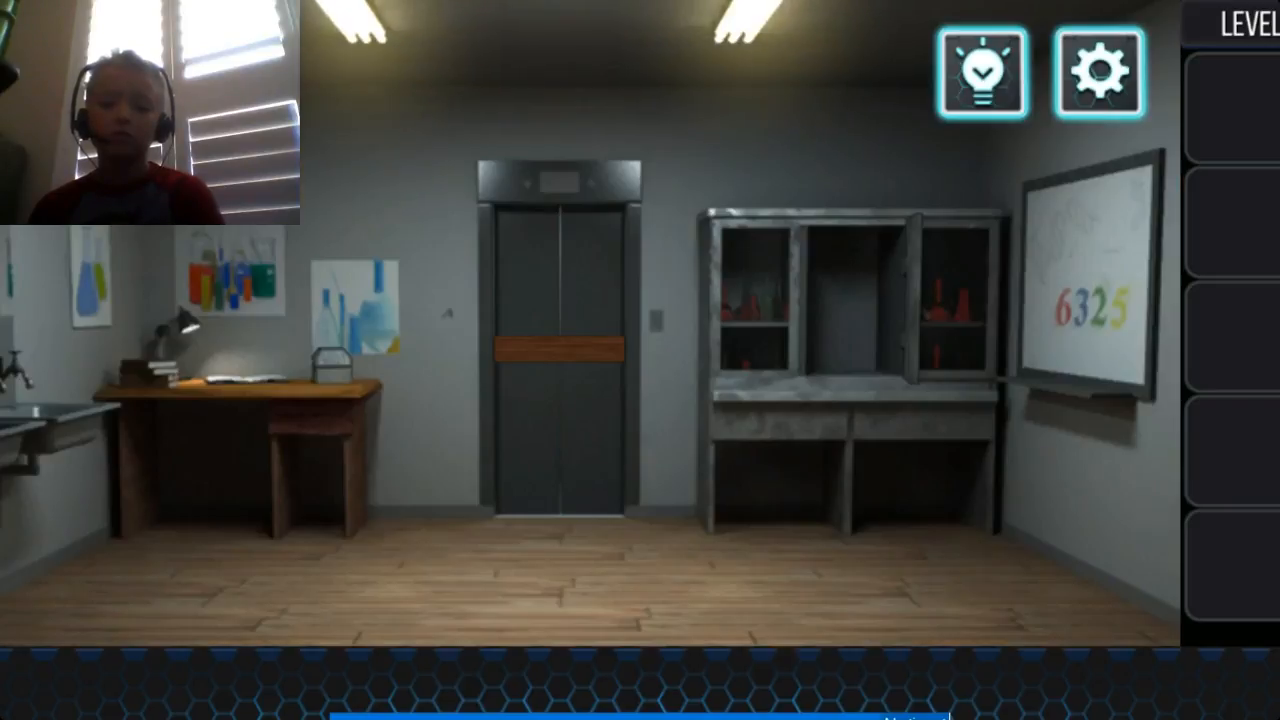
{"action": "left_click", "coordinate": [200, 380]}
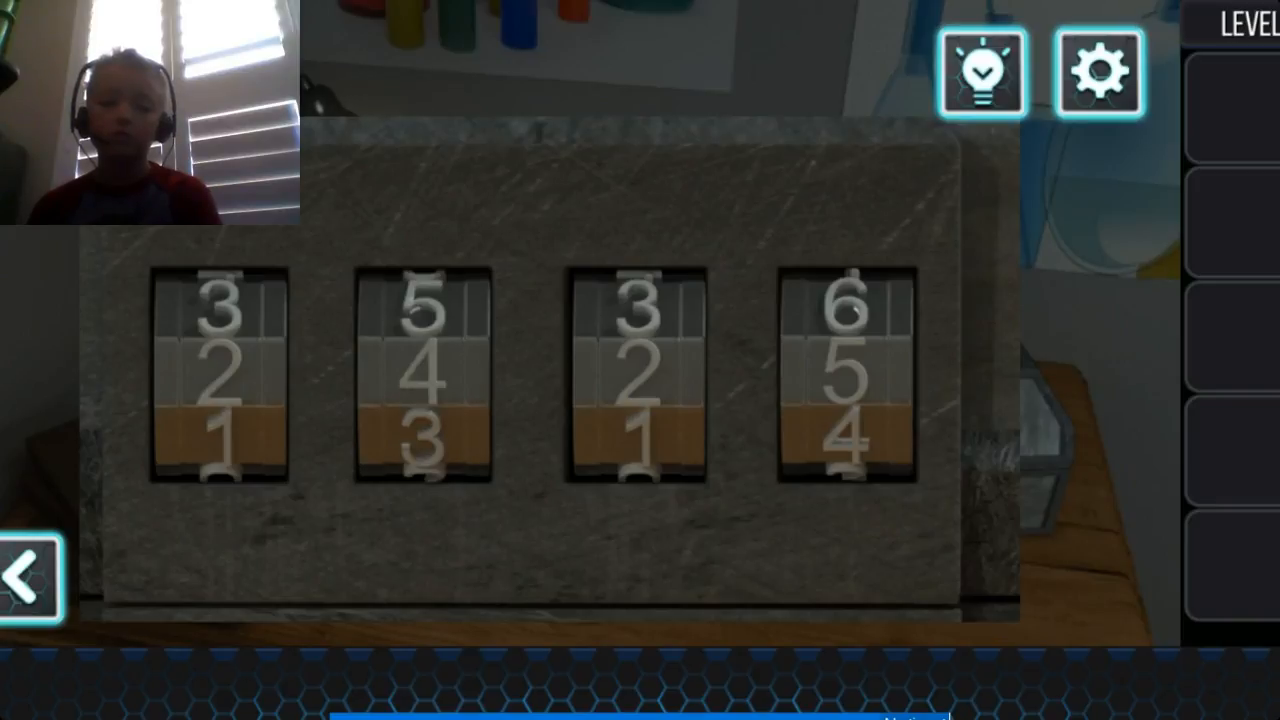
{"action": "left_click", "coordinate": [422, 380]}
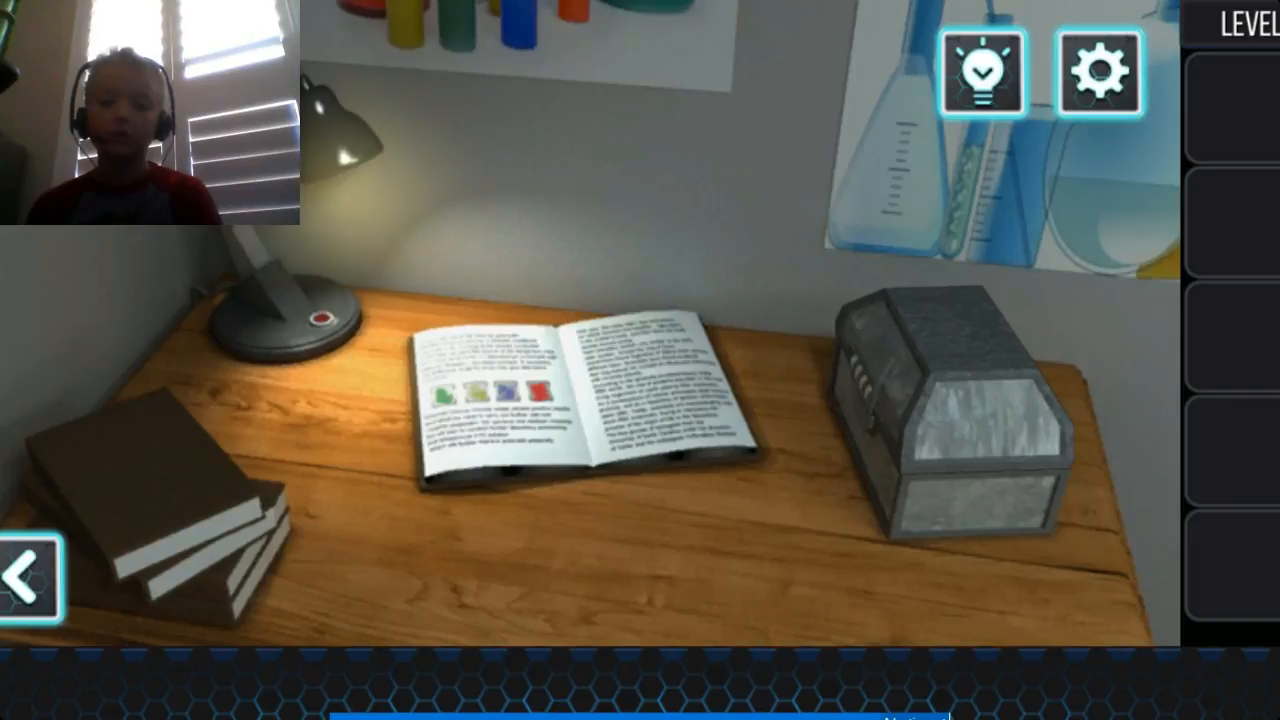
Collect the rifle magazine from the dresser and check the safe's keypad along the way
{"action": "left_click", "coordinate": [940, 420]}
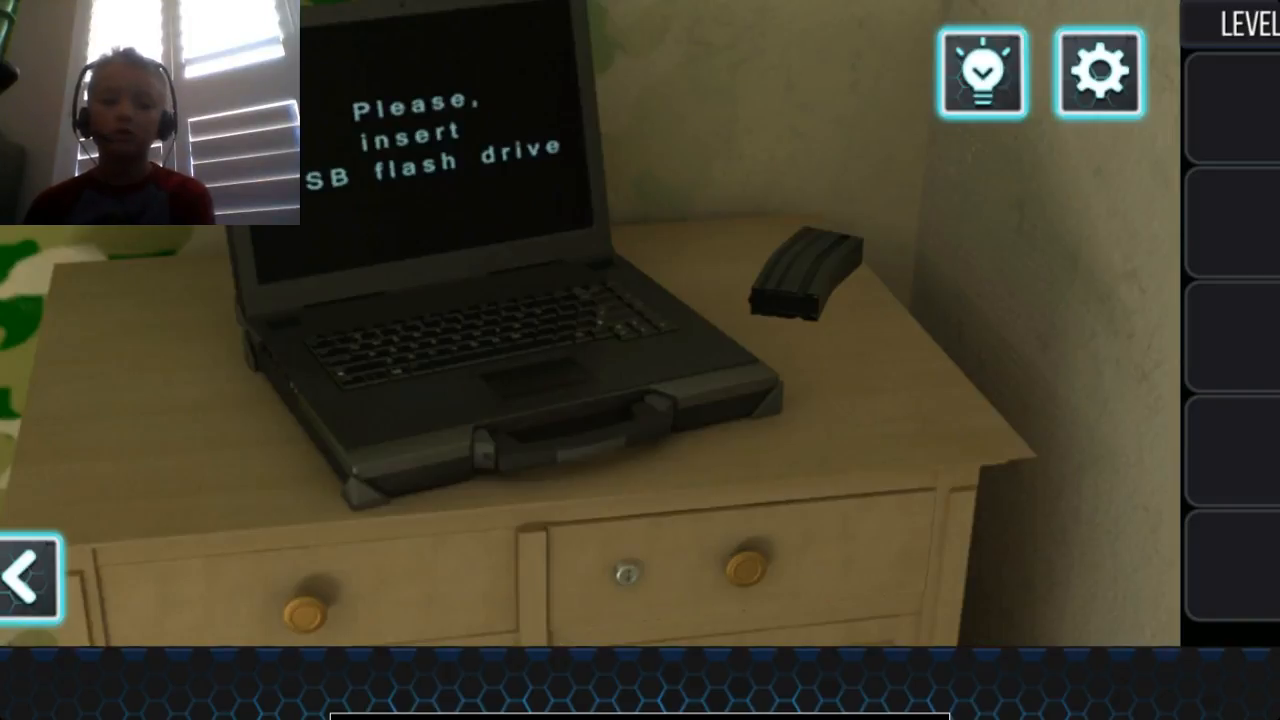
{"action": "left_click", "coordinate": [800, 280]}
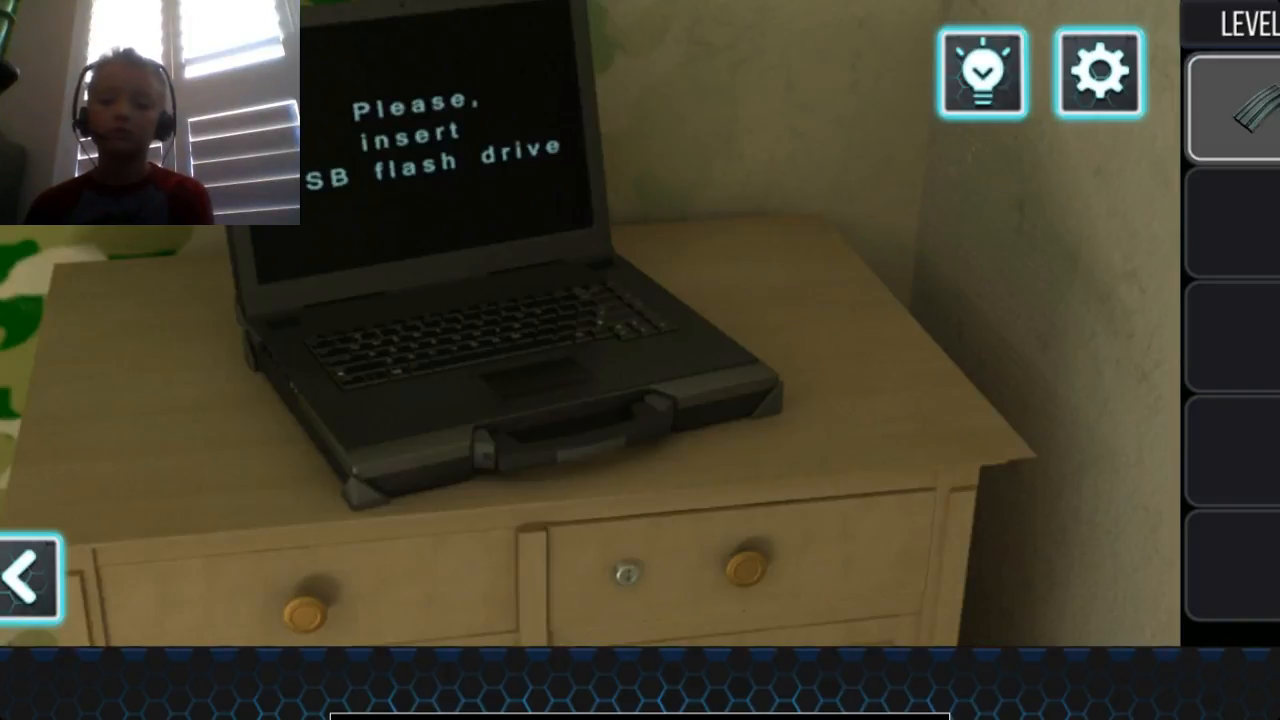
{"action": "left_click", "coordinate": [1240, 120]}
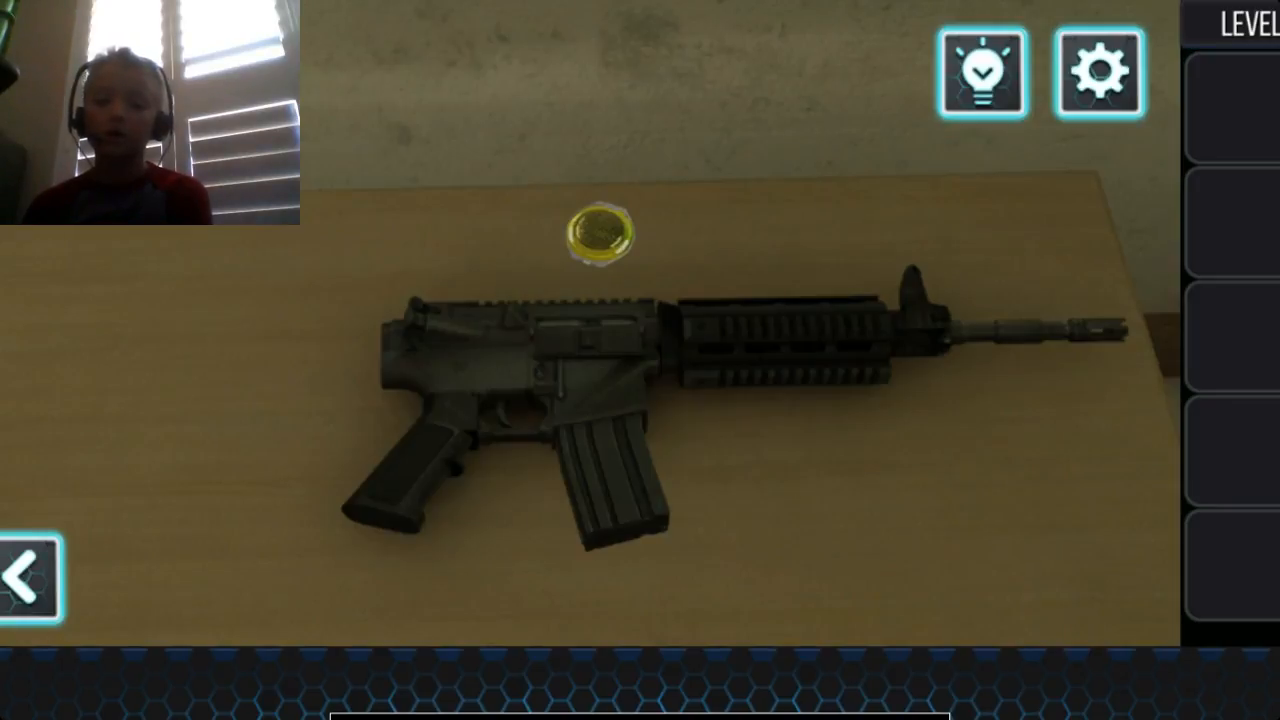
{"action": "left_click", "coordinate": [600, 236]}
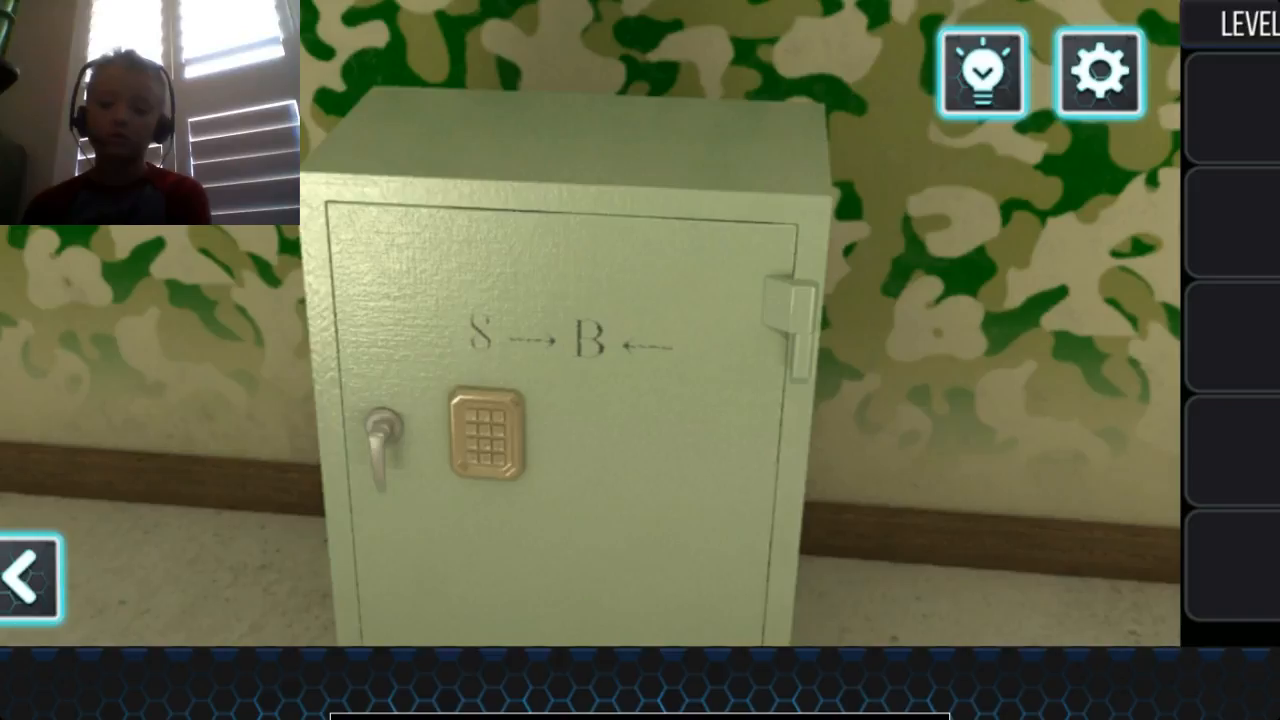
{"action": "left_click", "coordinate": [484, 432]}
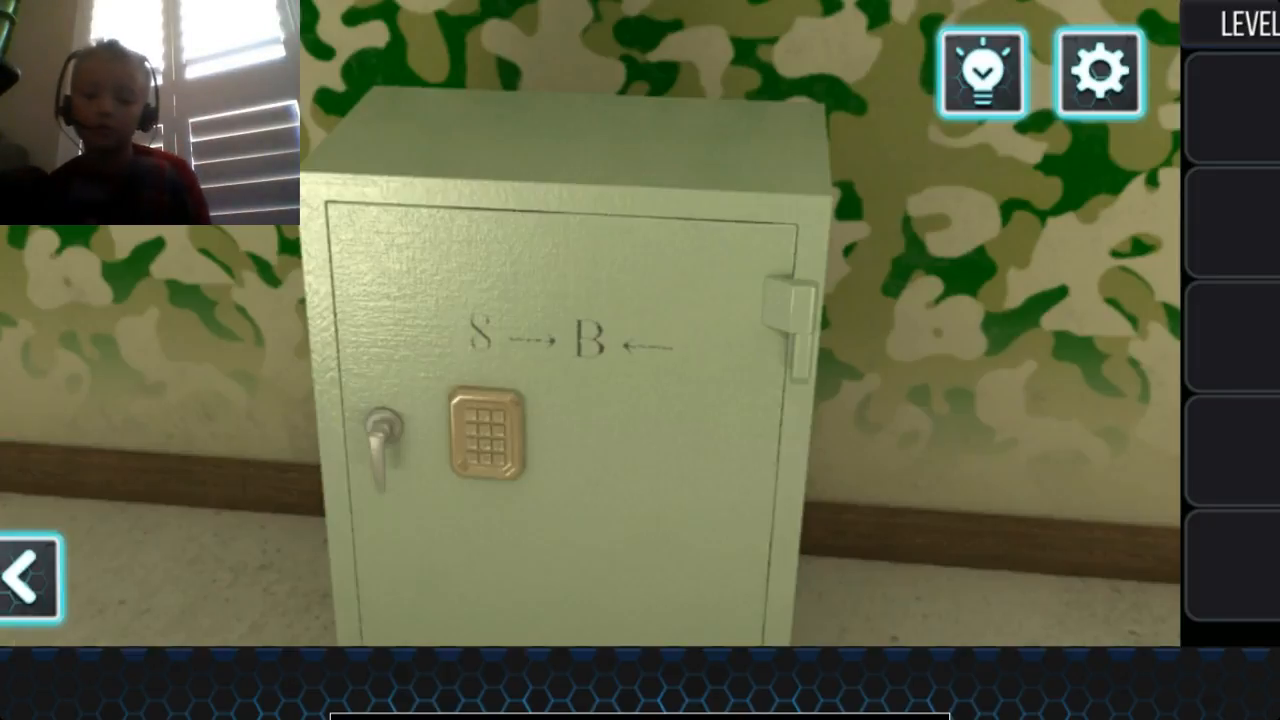
{"action": "left_click", "coordinate": [480, 438]}
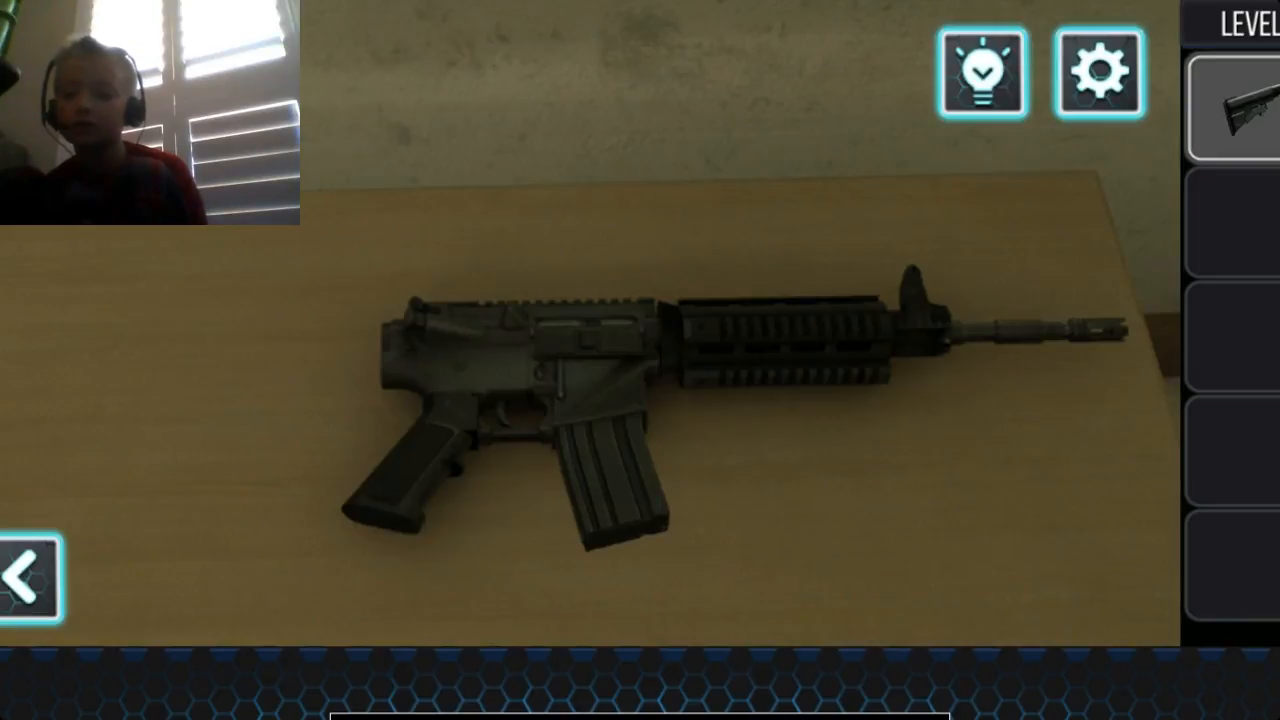
Fit the stock from inventory onto the rifle, completing it and revealing a new item
{"action": "left_click", "coordinate": [1240, 114]}
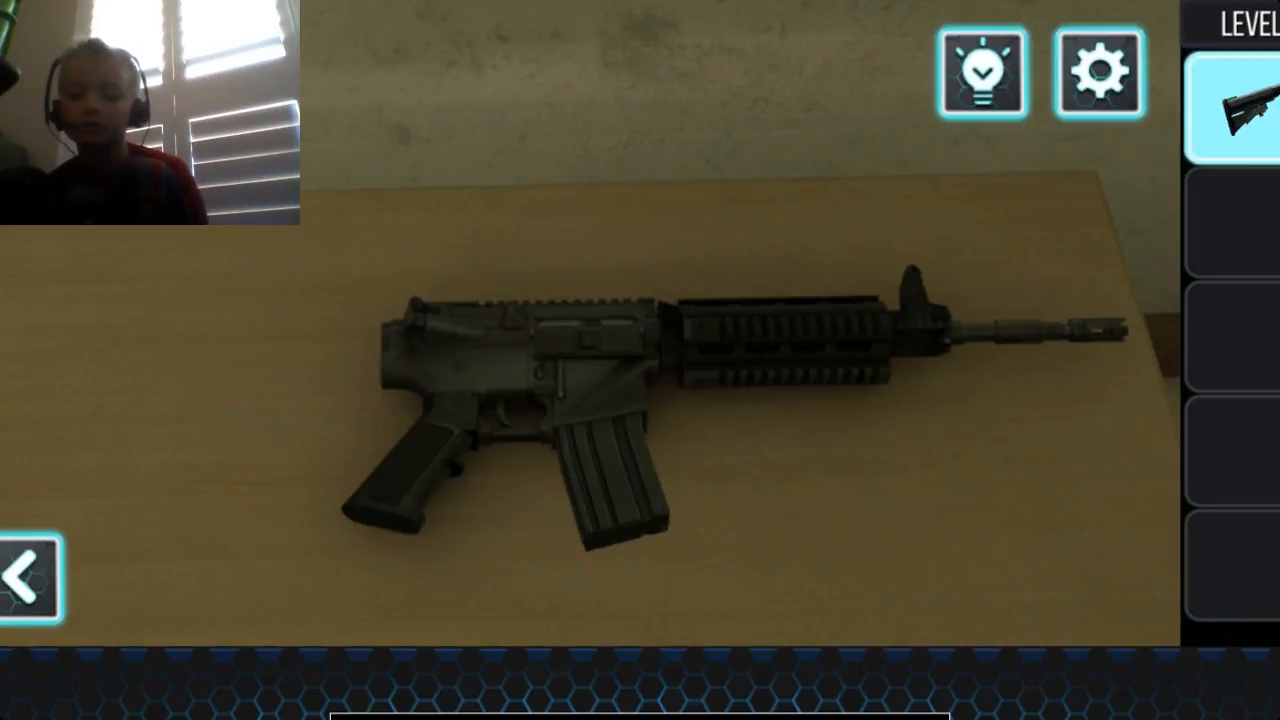
{"action": "left_click", "coordinate": [1238, 118]}
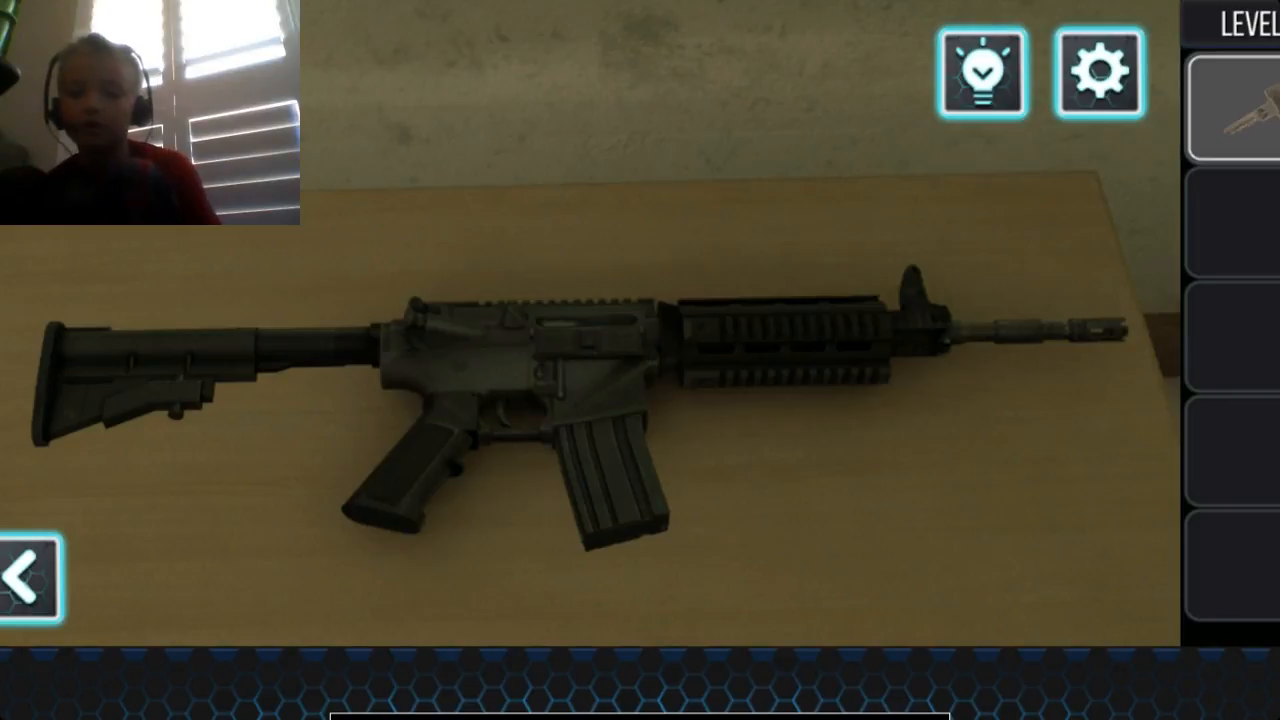
{"action": "left_click", "coordinate": [32, 564]}
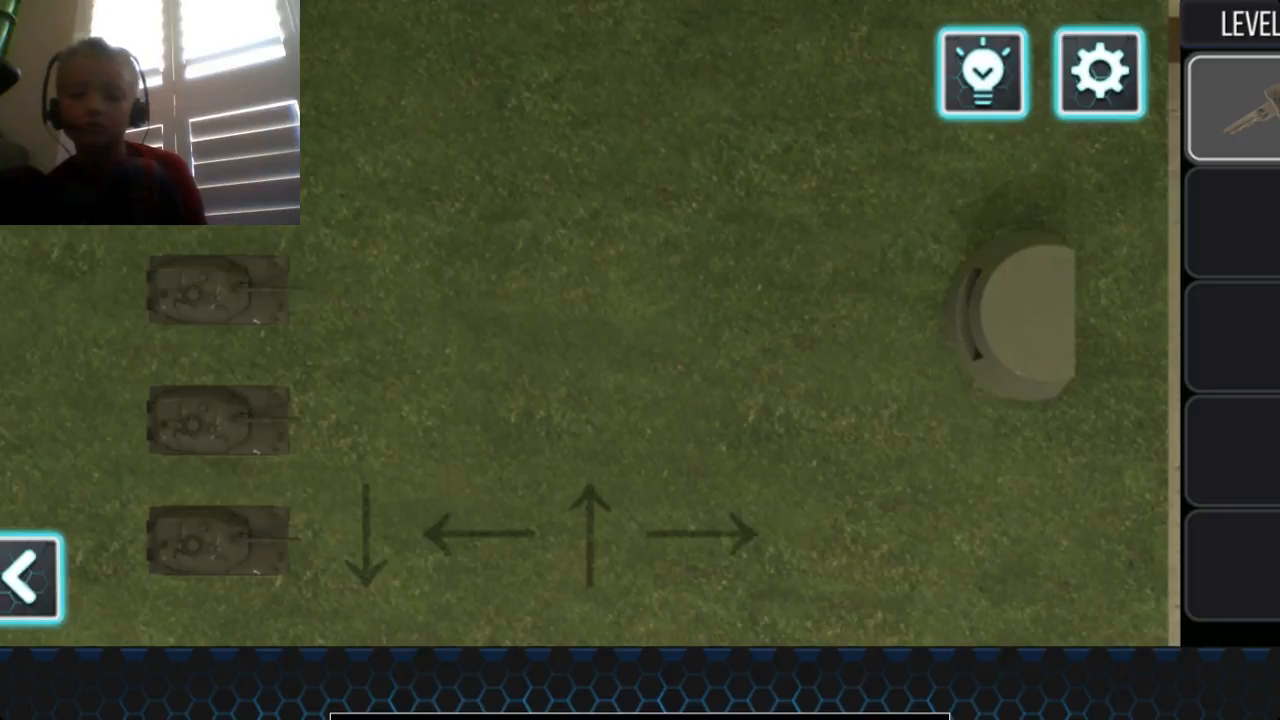
{"action": "left_click", "coordinate": [1240, 110]}
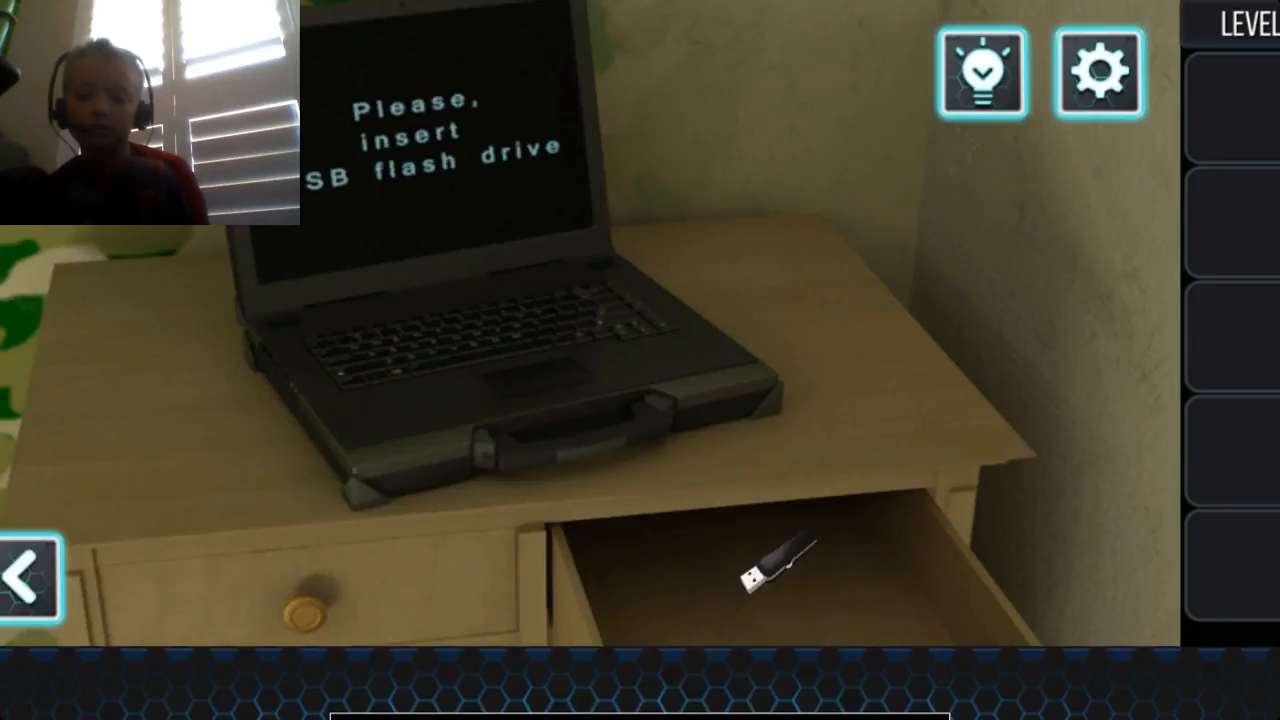
Pick up the USB flash drive from the desk drawer under the laptop
{"action": "left_click", "coordinate": [770, 560]}
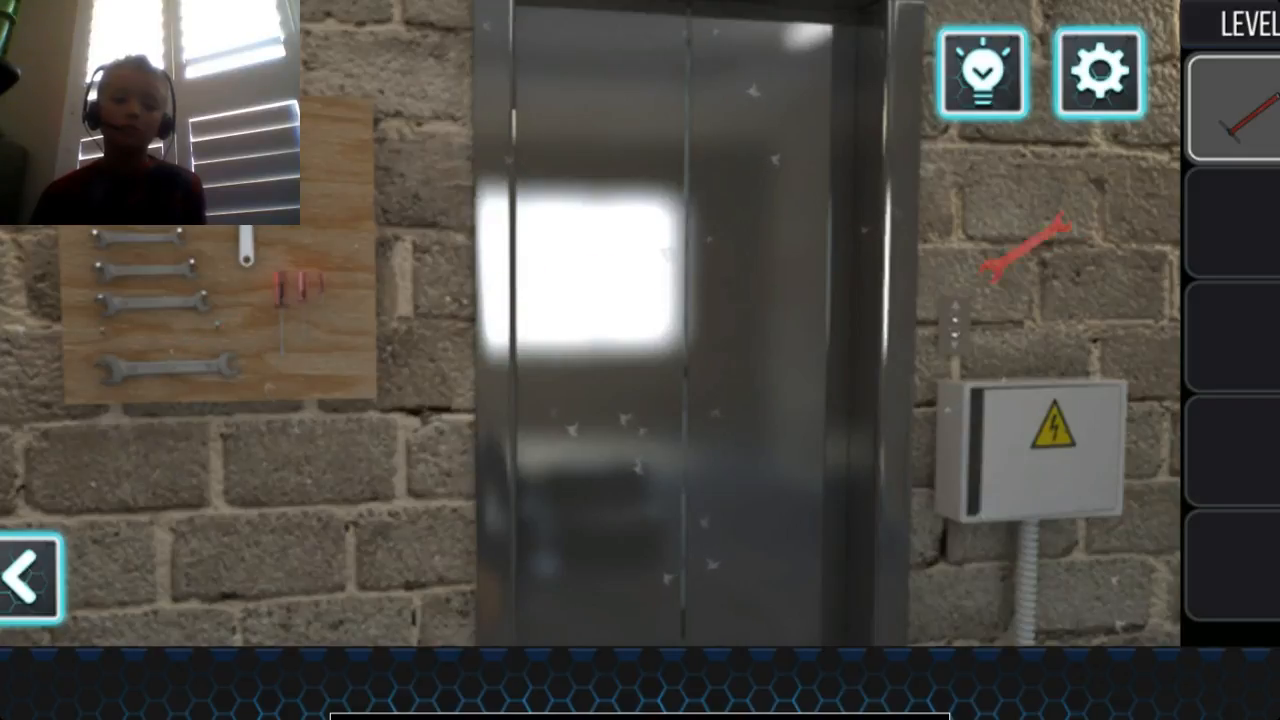
Inspect the VIIII chalk numerals on the wall near the 5318 tyre
{"action": "left_click", "coordinate": [1020, 256]}
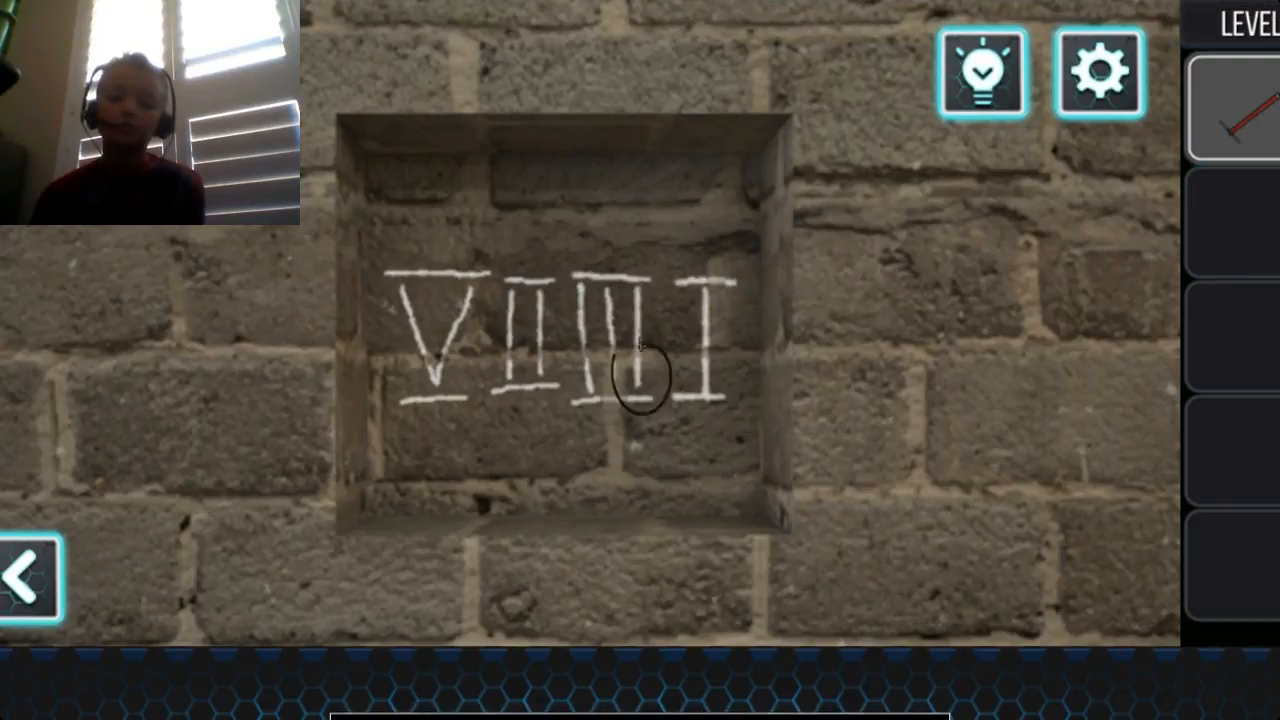
{"action": "left_click", "coordinate": [32, 570]}
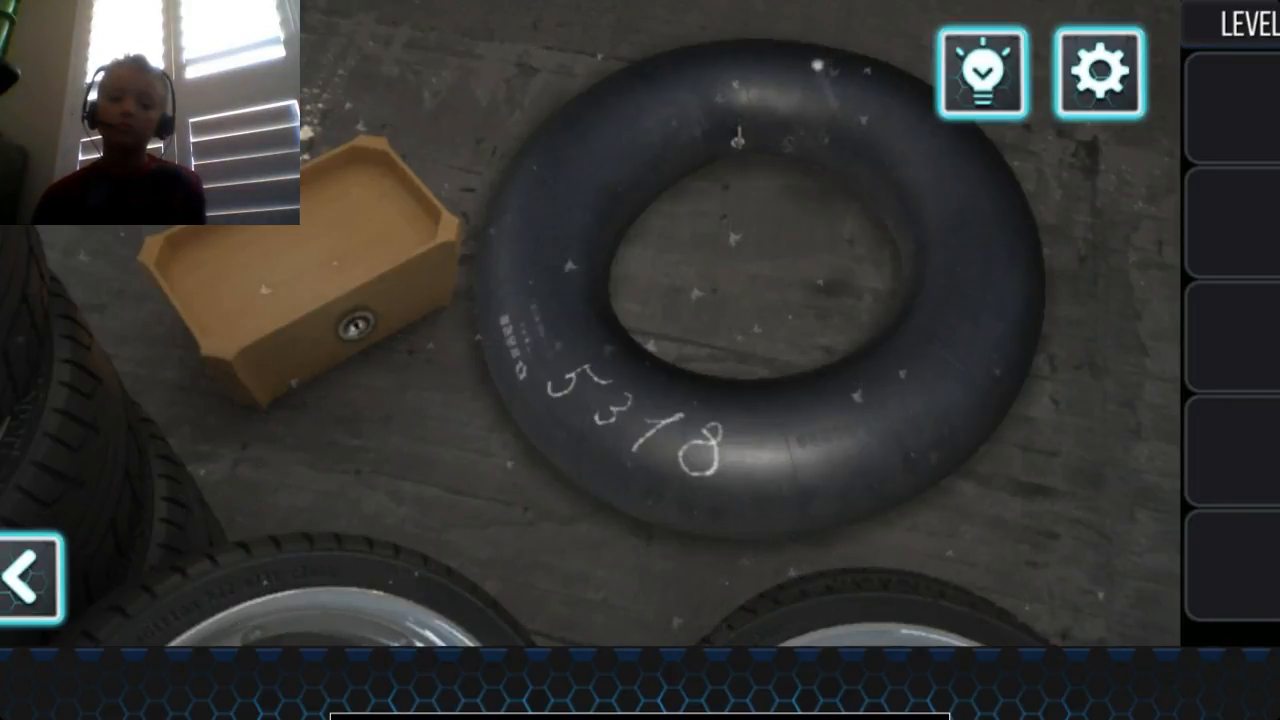
{"action": "left_click", "coordinate": [32, 564]}
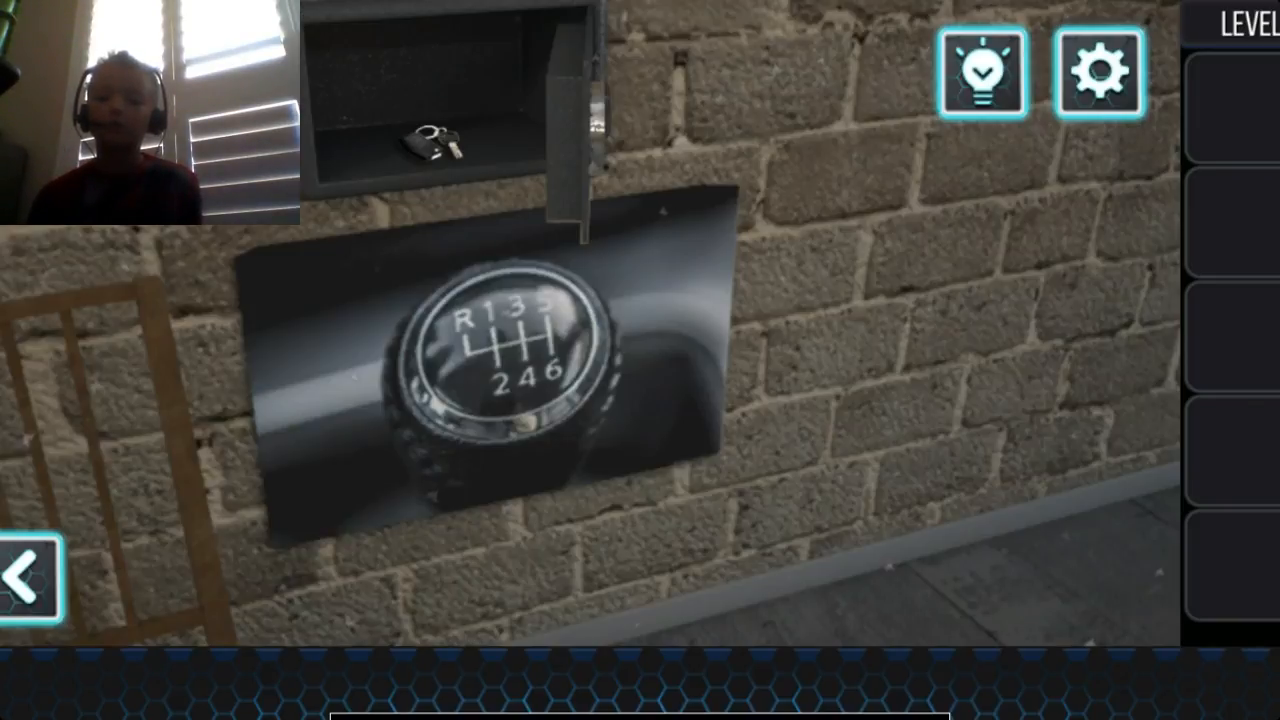
Take the key from the safe, unlock the box by the tyre and collect the gear knob
{"action": "left_click", "coordinate": [436, 140]}
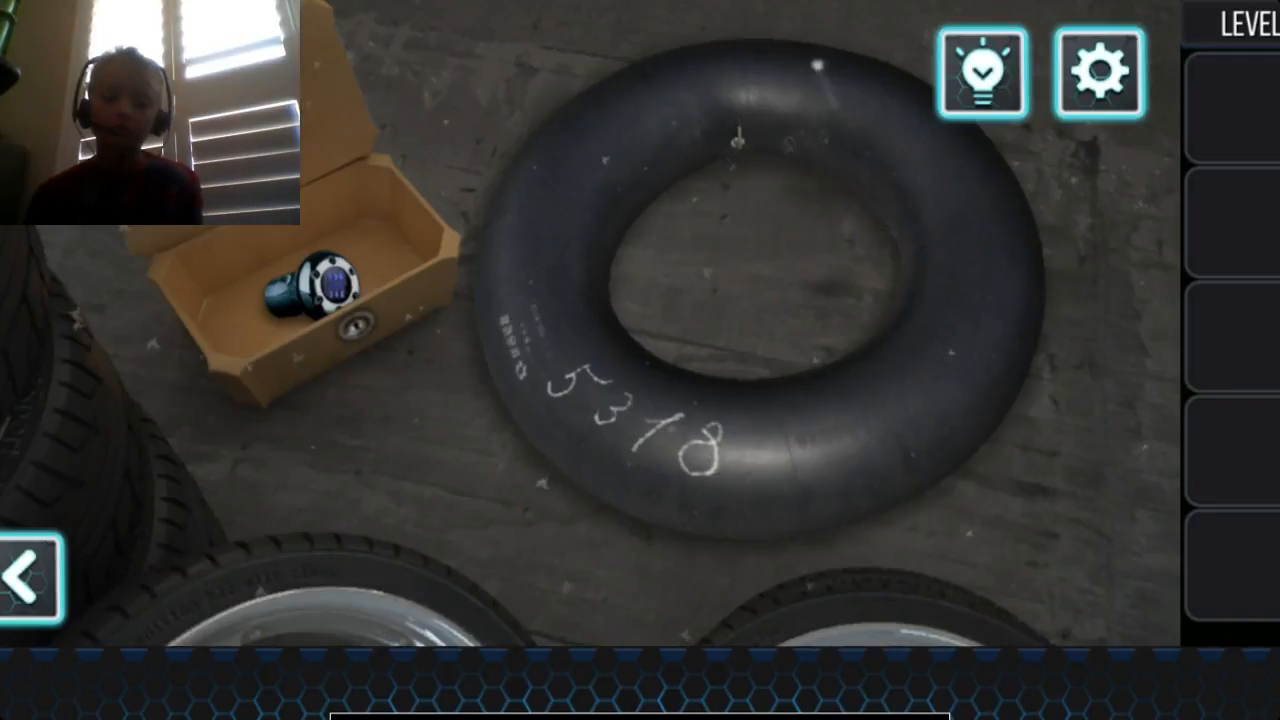
{"action": "left_click", "coordinate": [310, 290]}
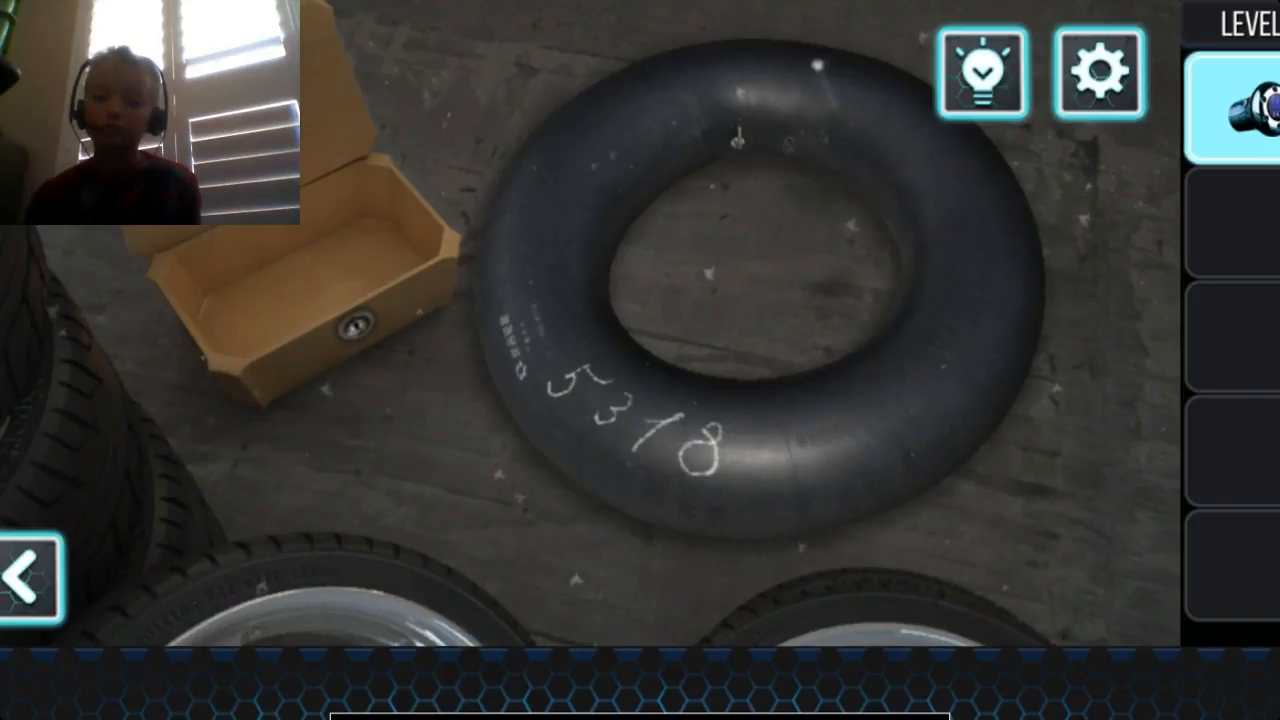
{"action": "left_click", "coordinate": [32, 562]}
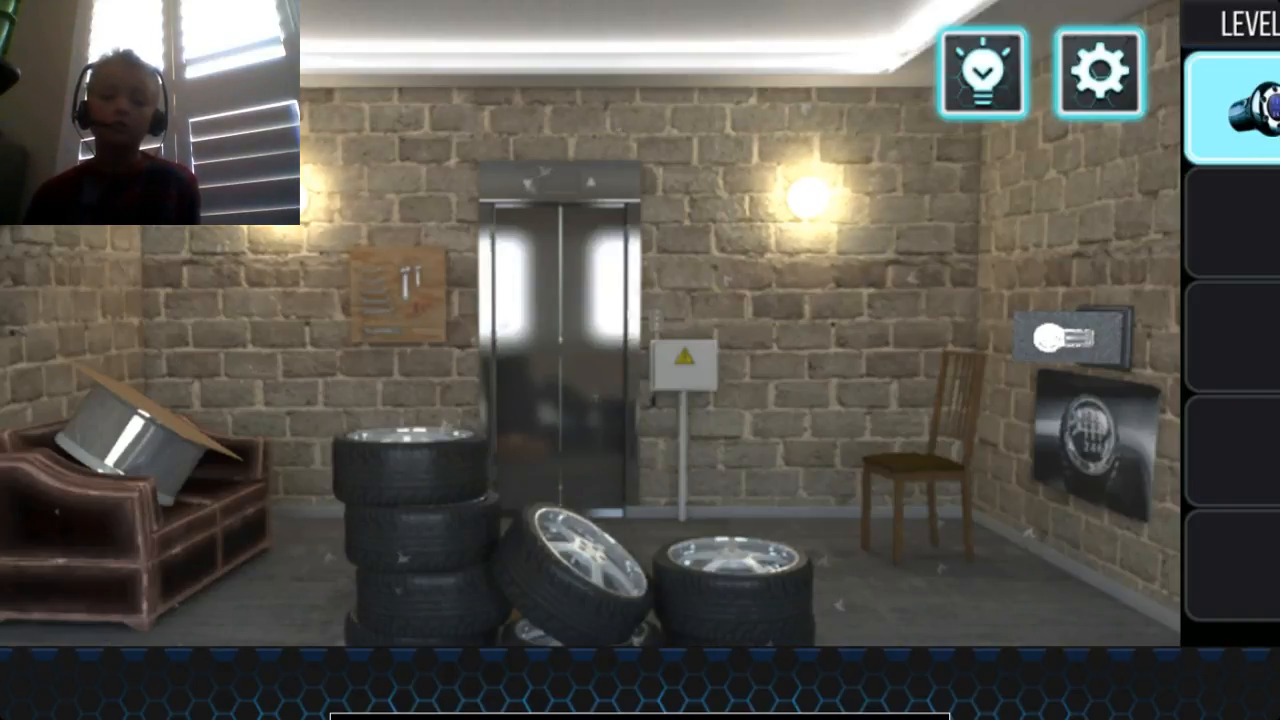
Place the gear knob on the electrical box's shift pattern and drag it through the gears
{"action": "left_click", "coordinate": [400, 280]}
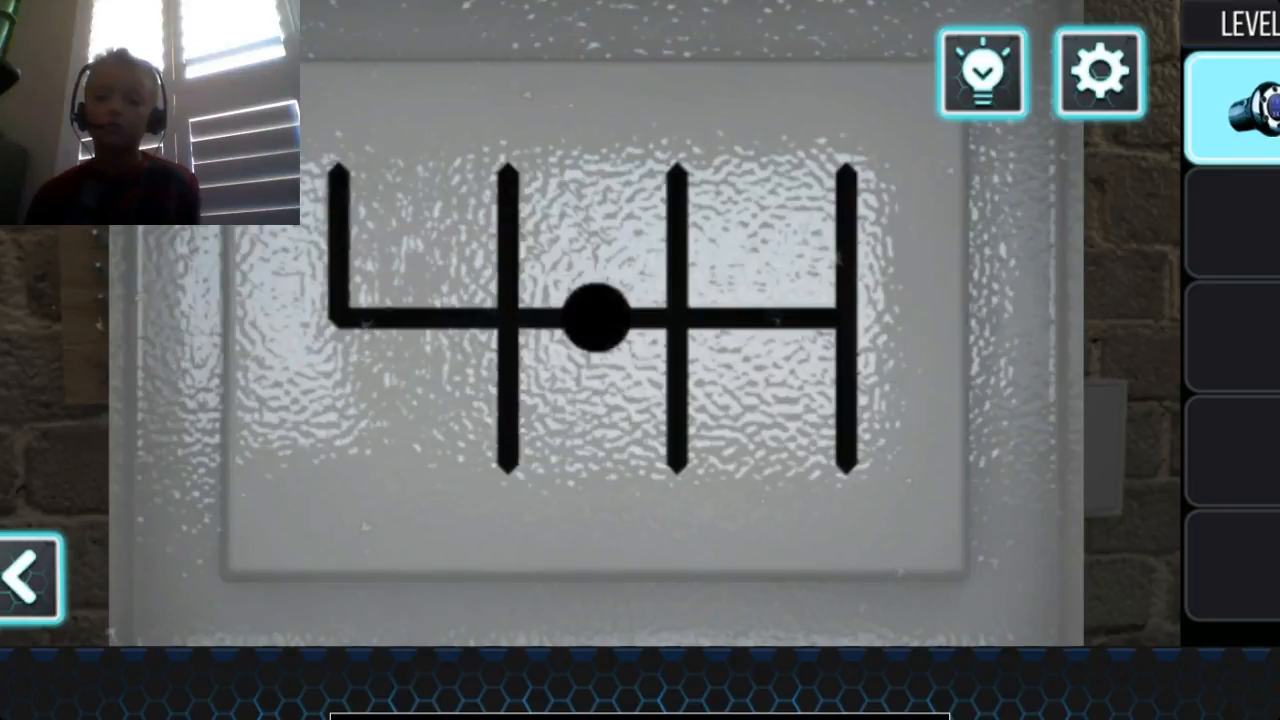
{"action": "left_click", "coordinate": [590, 320]}
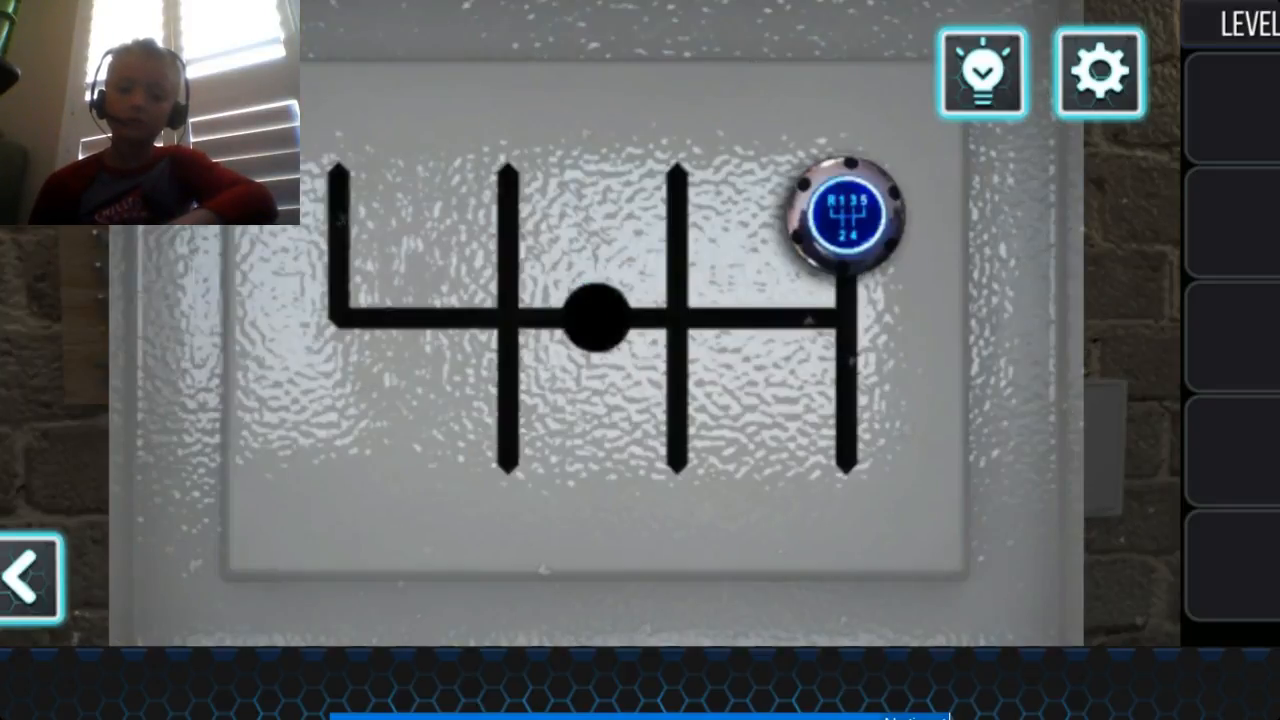
{"action": "left_click_drag", "start_coordinate": [844, 216], "coordinate": [680, 216]}
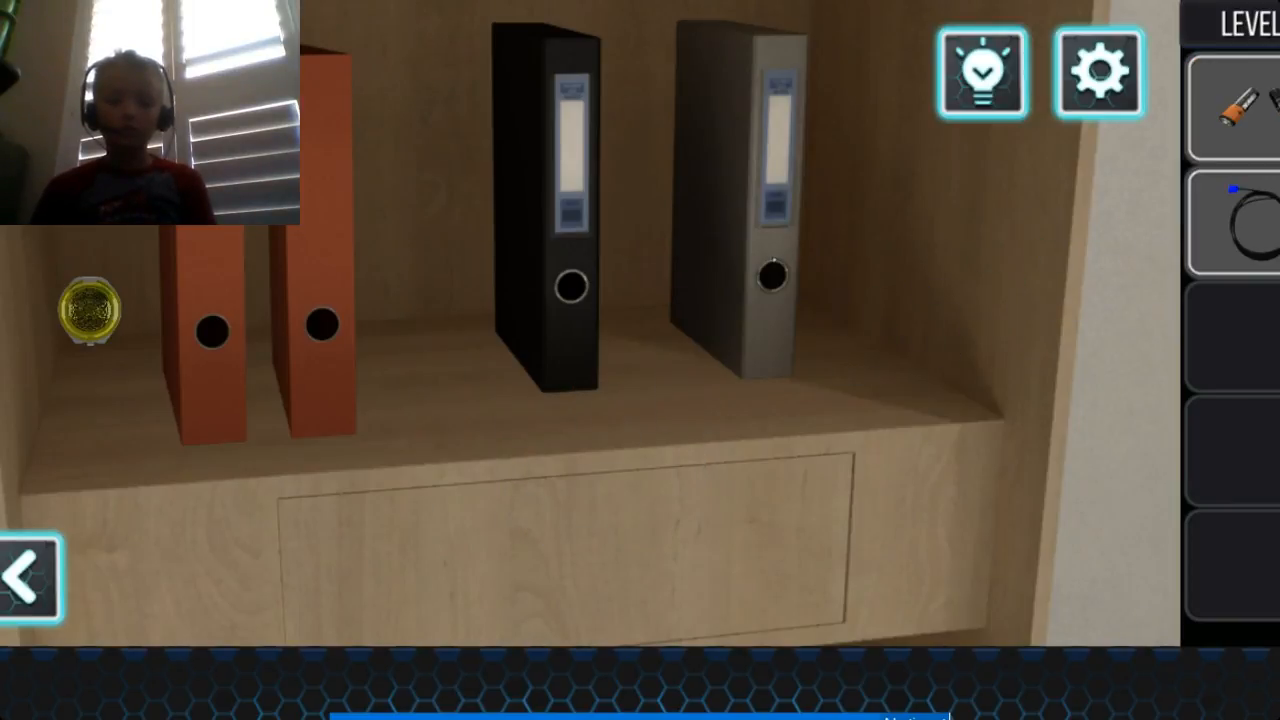
Take the blue binder from the desk and use the blue inventory item on the desk
{"action": "left_click", "coordinate": [90, 308]}
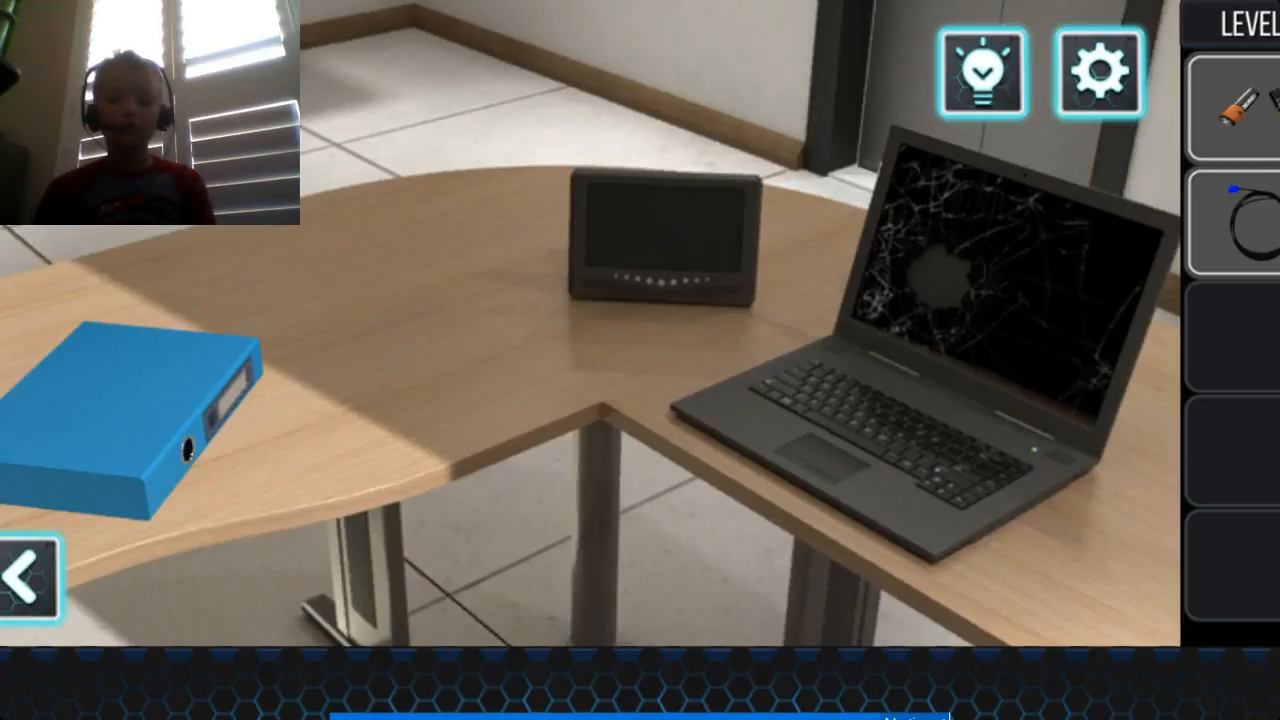
{"action": "left_click", "coordinate": [1230, 228]}
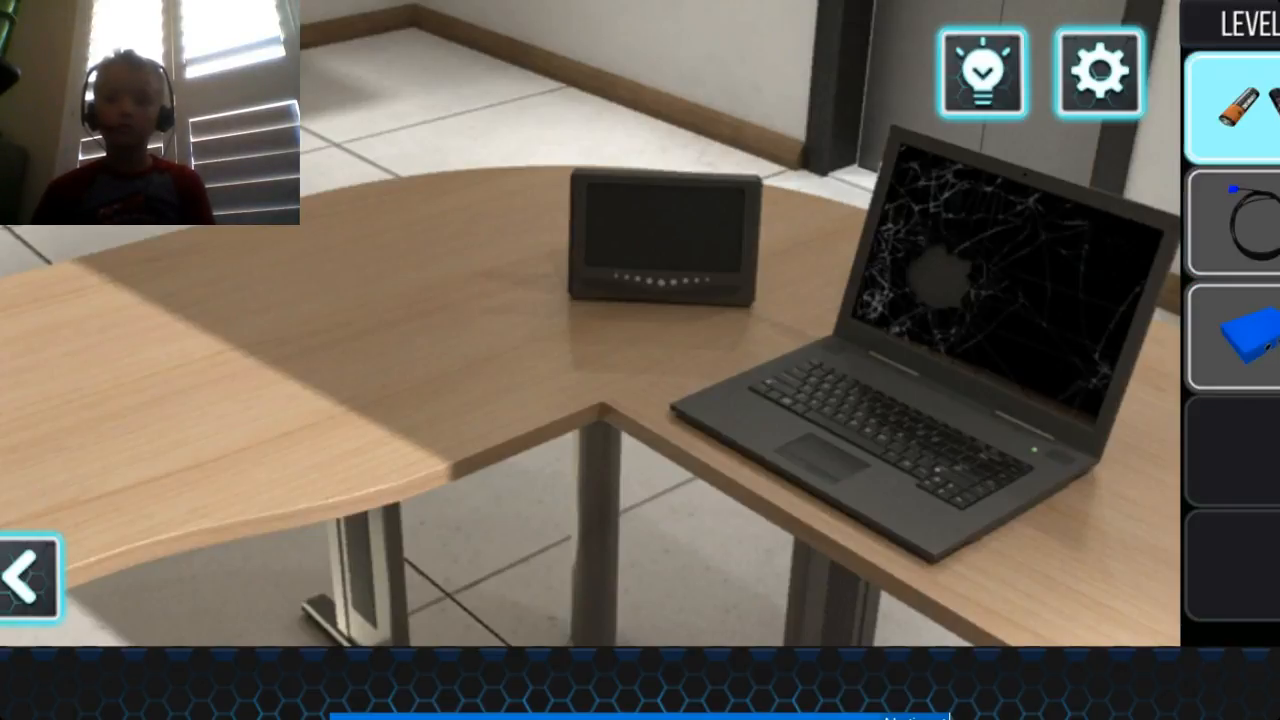
{"action": "left_click", "coordinate": [1240, 340]}
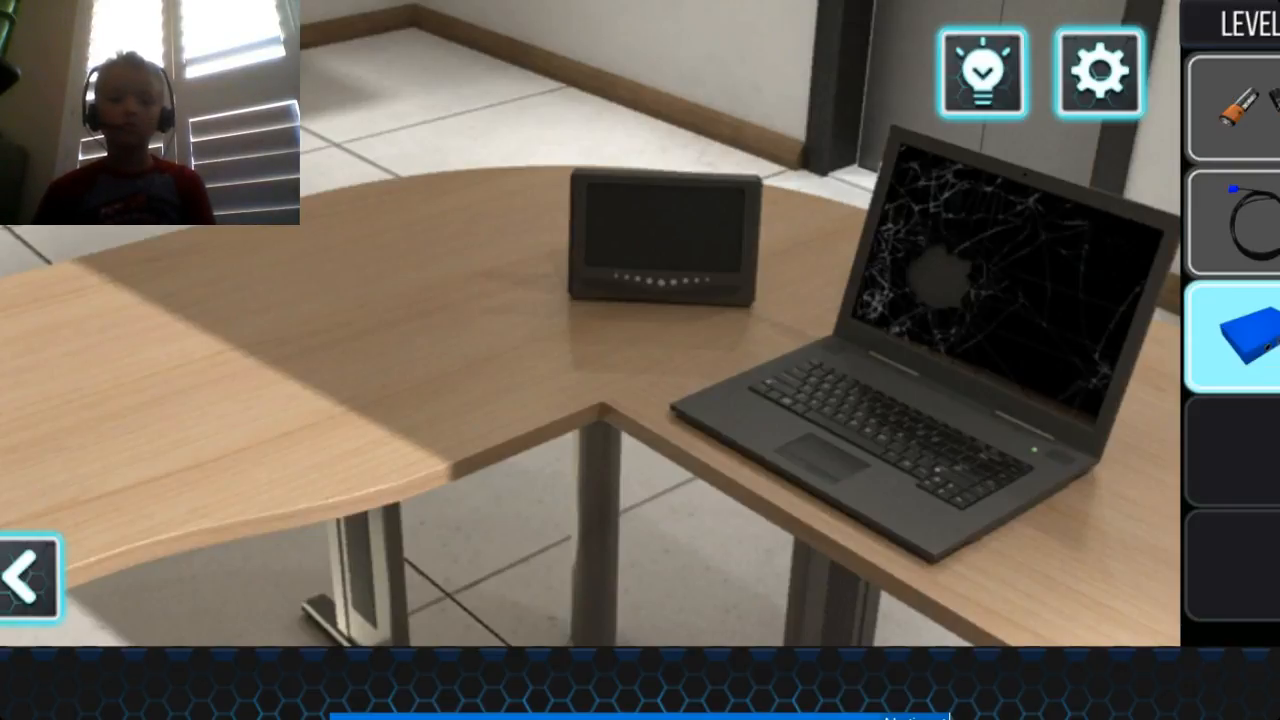
{"action": "left_click", "coordinate": [32, 564]}
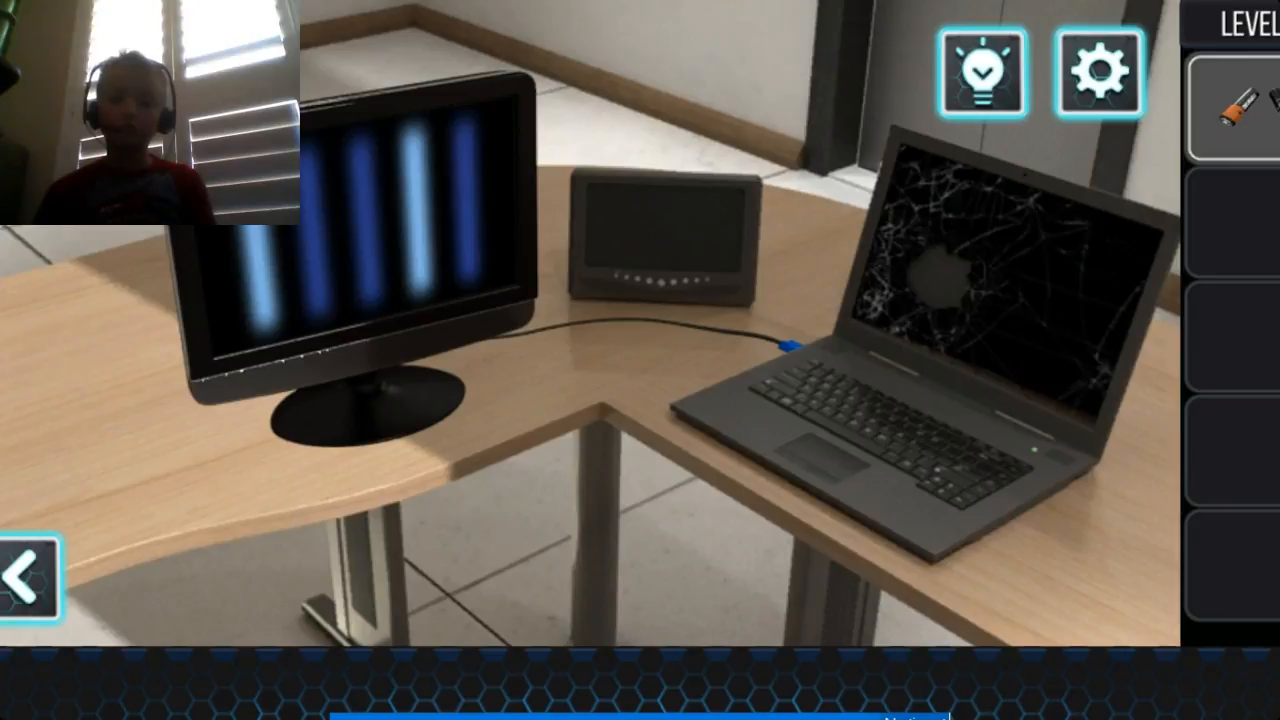
Set the monitor up on the desk so the clock reads 15:25, then view the office
{"action": "left_click", "coordinate": [1230, 104]}
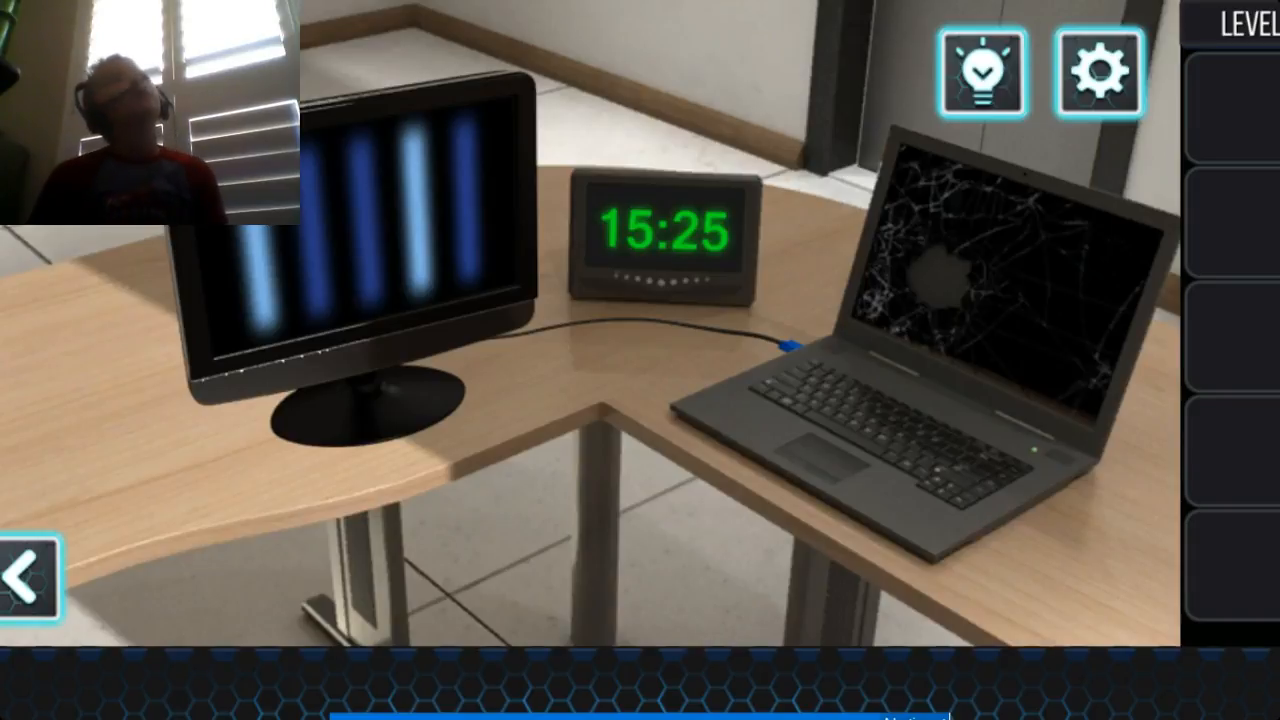
{"action": "left_click", "coordinate": [28, 564]}
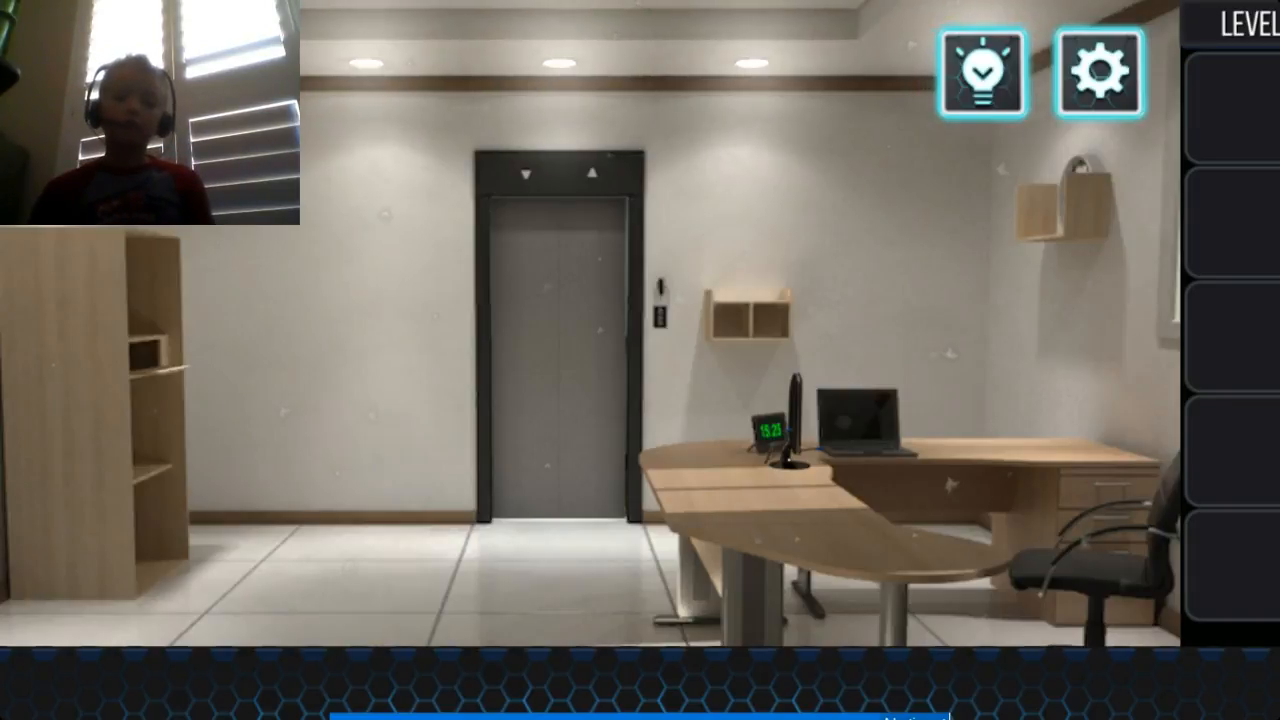
Exit through the office elevator door and skip the rating request to reach the lounge
{"action": "left_click", "coordinate": [768, 430]}
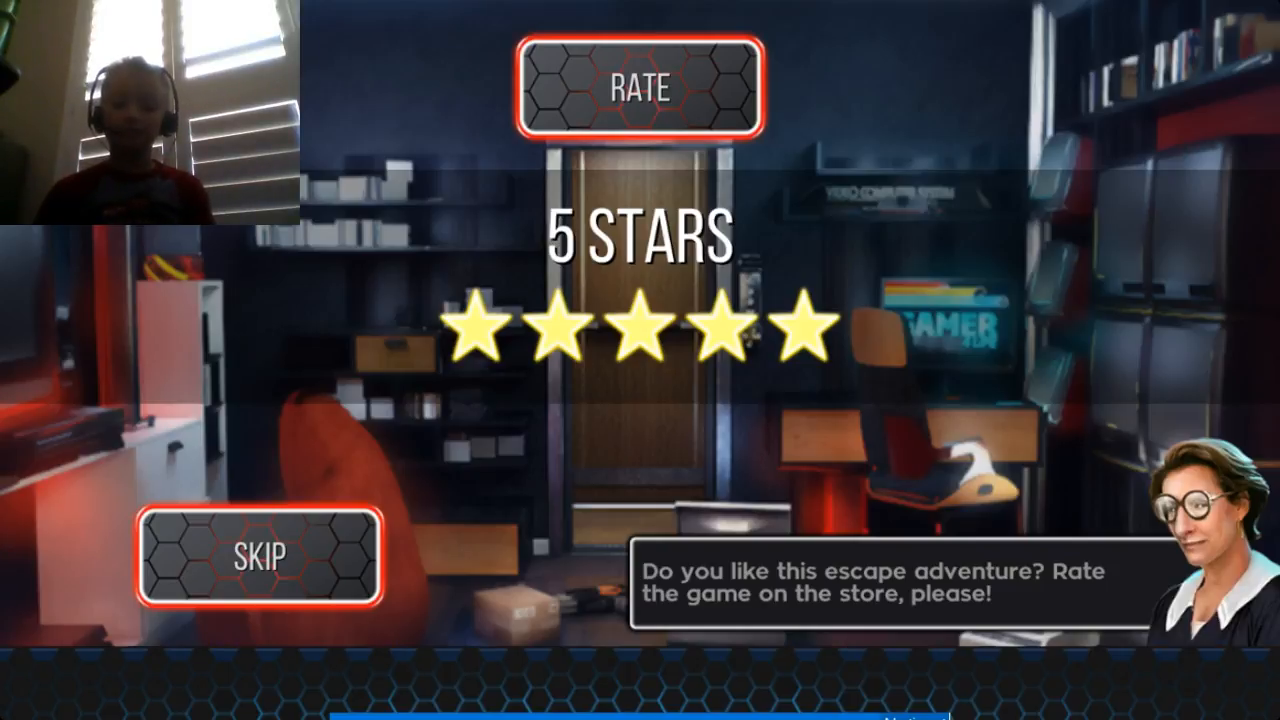
{"action": "left_click", "coordinate": [258, 558]}
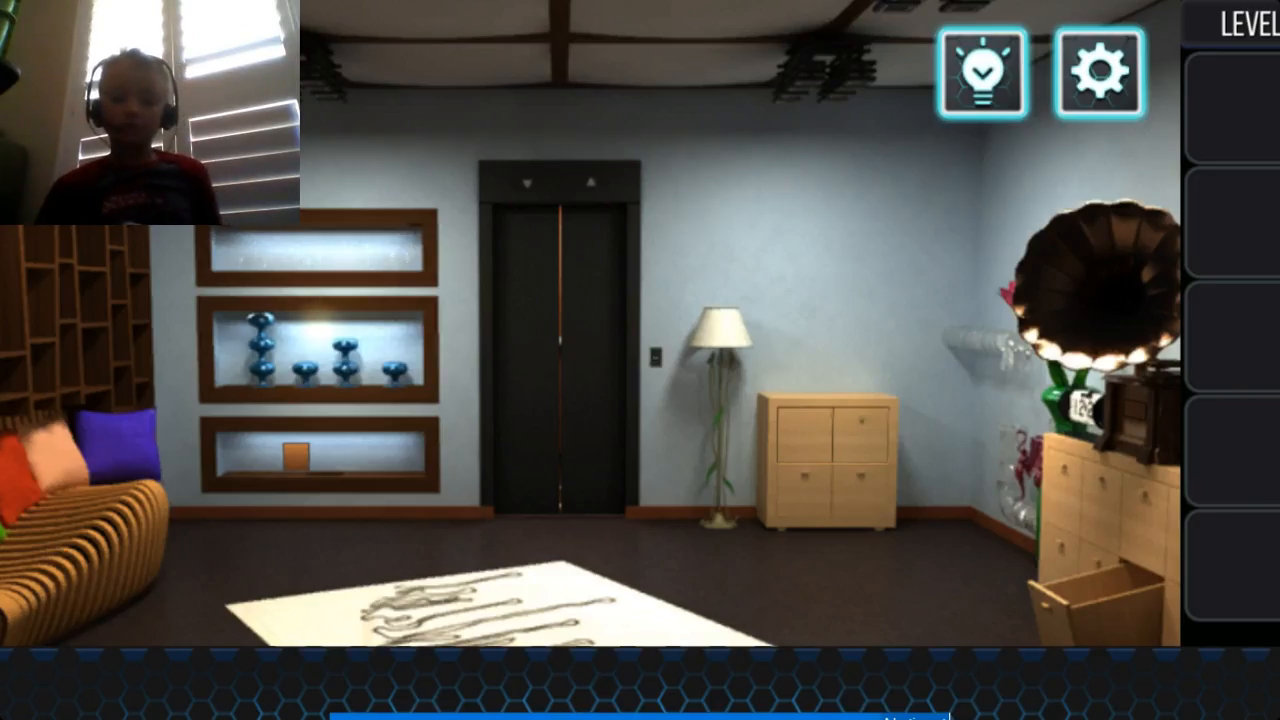